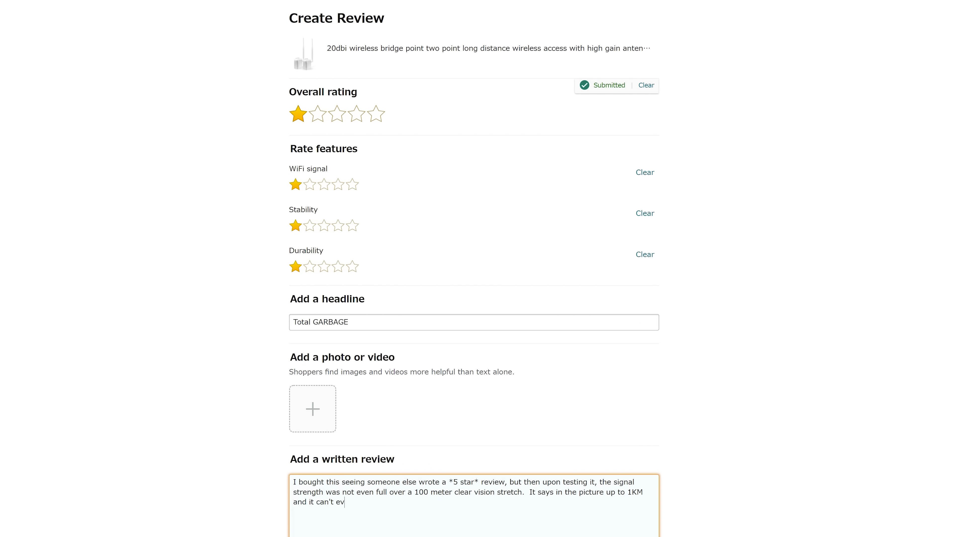
Finish the review: it can't even do 100 meters properly, recommend an alternative that works well at 12.5% signal strength.
{"action": "type", "text": "en do 100 meters properly?"}
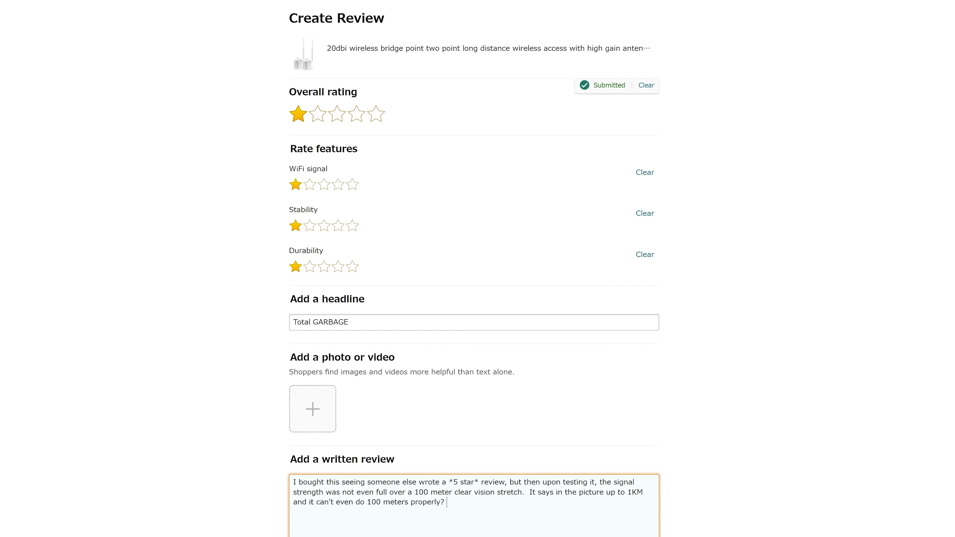
{"action": "type", "text": "Total waste of time, grab yourself something like comcast"}
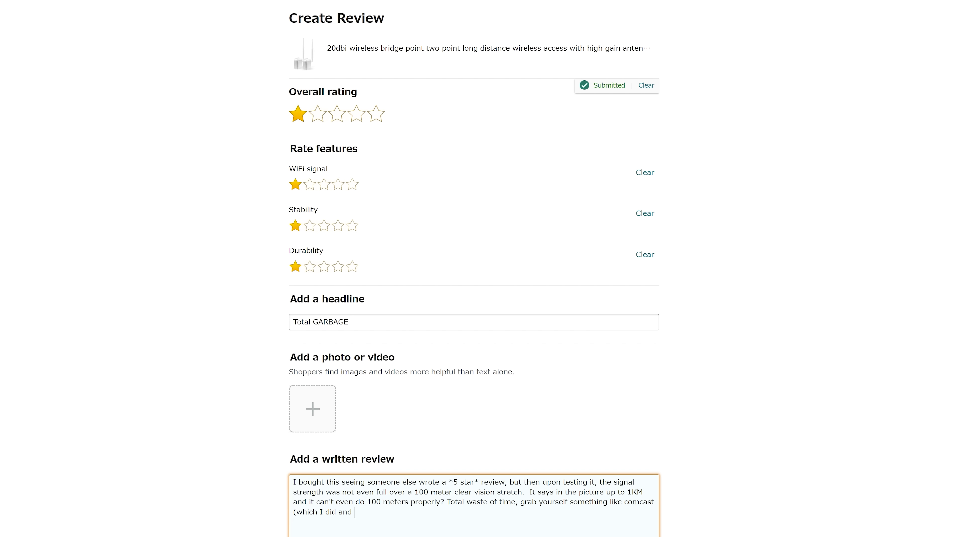
{"action": "type", "text": "works really well even at 12.5%"}
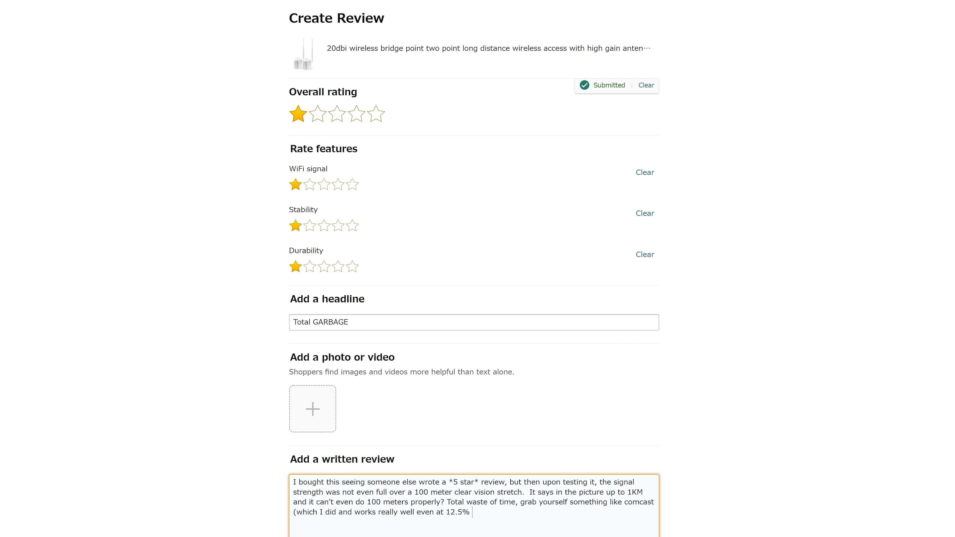
{"action": "type", "text": "signal strength)."}
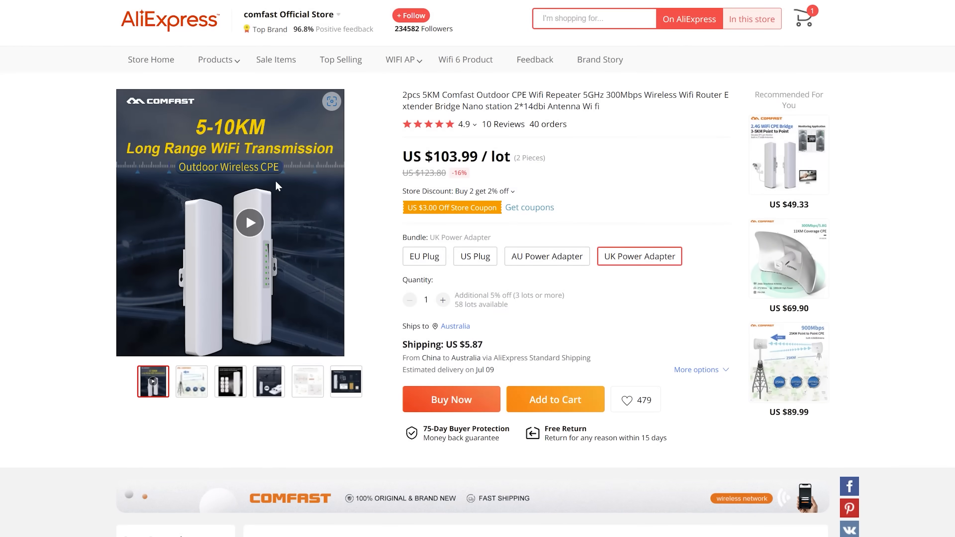
{"action": "left_click", "coordinate": [474, 256]}
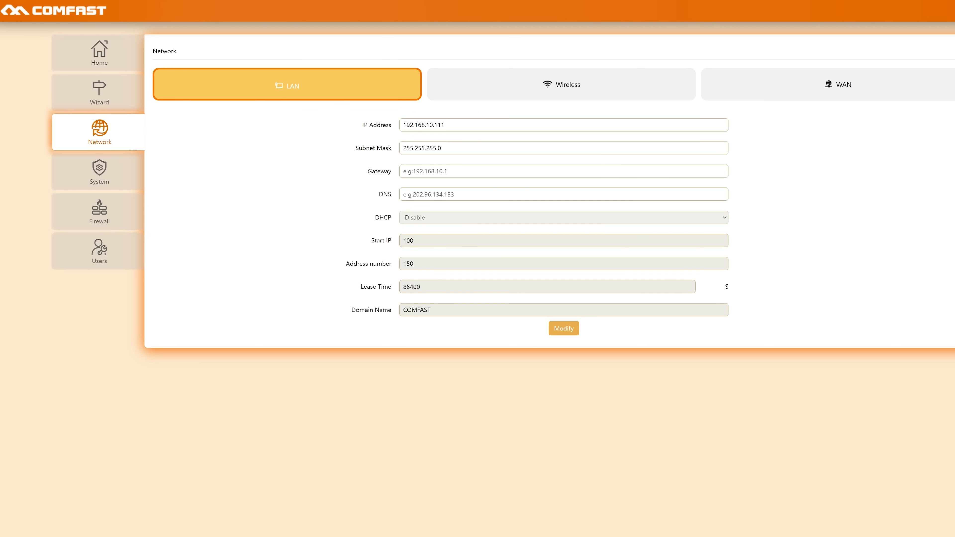
Bring up the setup wizard showing Bridge, AP, Repeater and Router modes.
{"action": "left_click", "coordinate": [99, 92]}
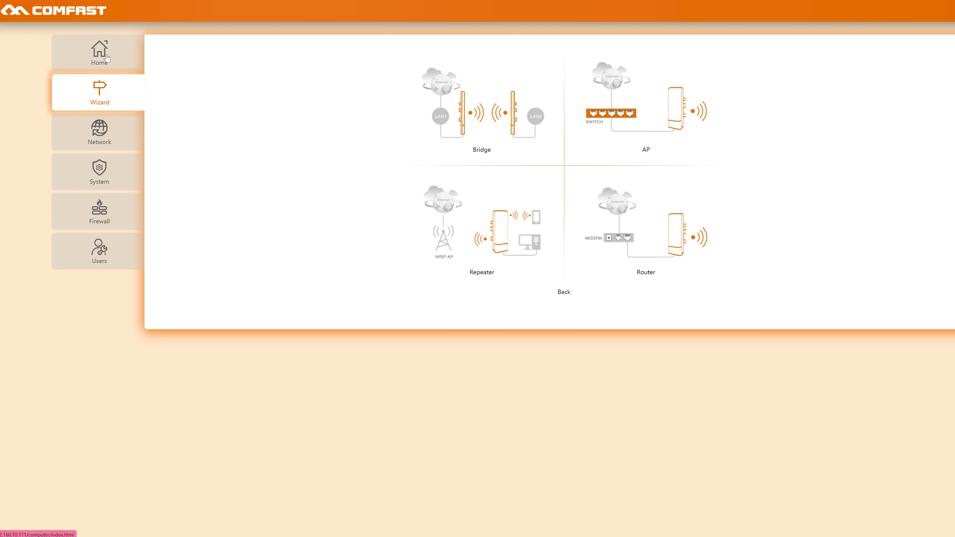
{"action": "mouse_move", "coordinate": [104, 66]}
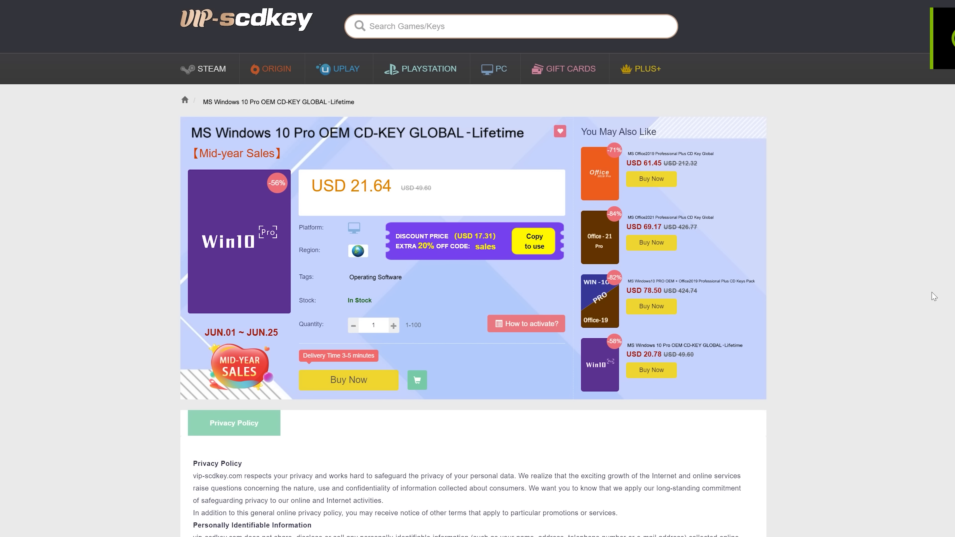
{"action": "mouse_move", "coordinate": [916, 305]}
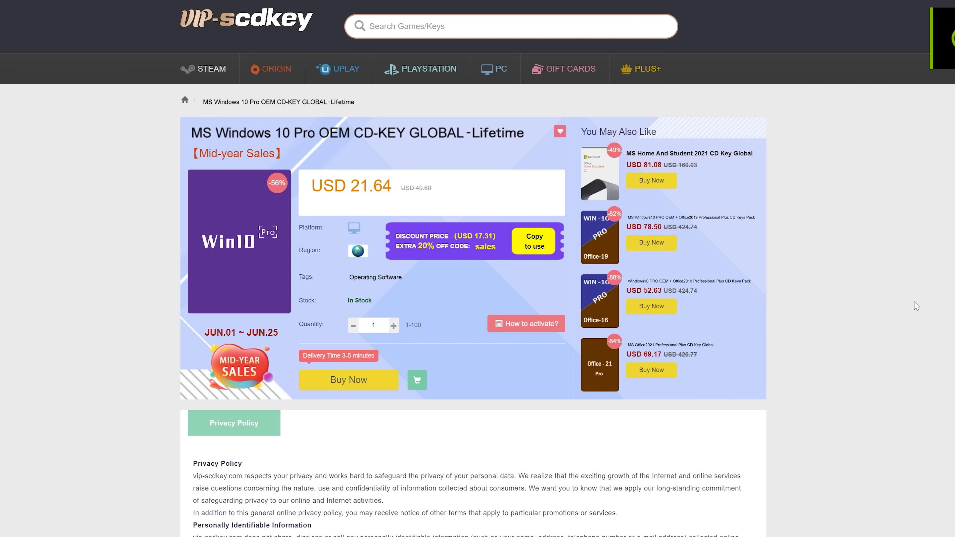
{"action": "mouse_move", "coordinate": [733, 517]}
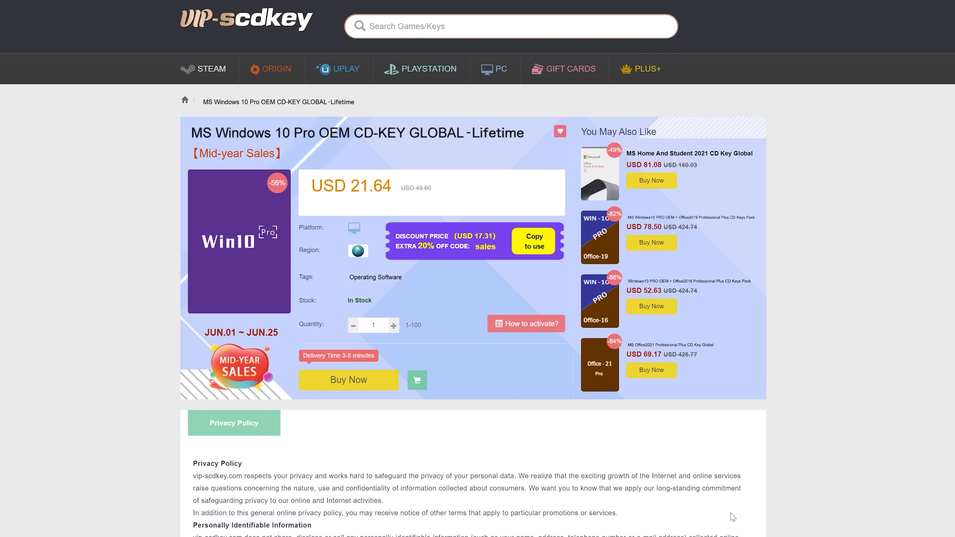
Buy the Windows 10 Pro key and enter promotion code BFTYC for the discount.
{"action": "left_click", "coordinate": [347, 379]}
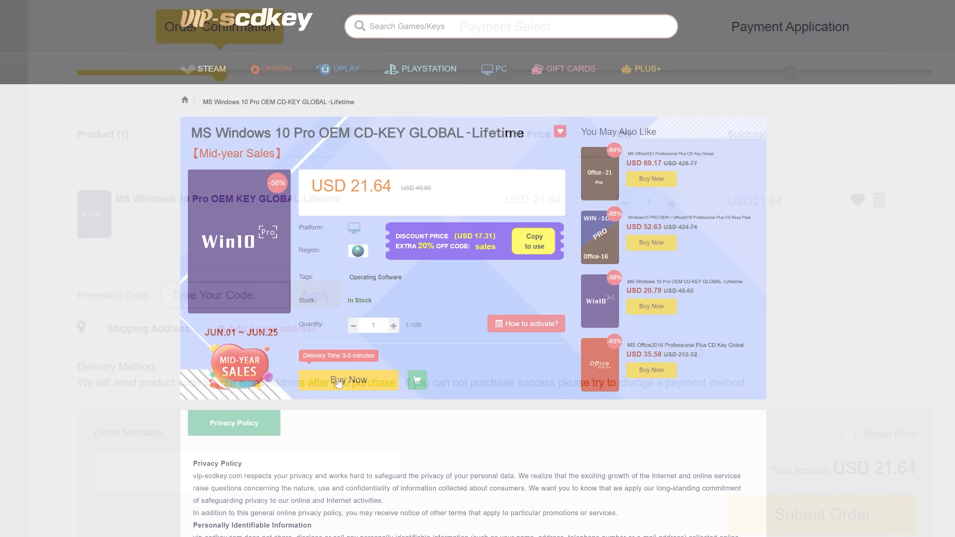
{"action": "left_click", "coordinate": [335, 380]}
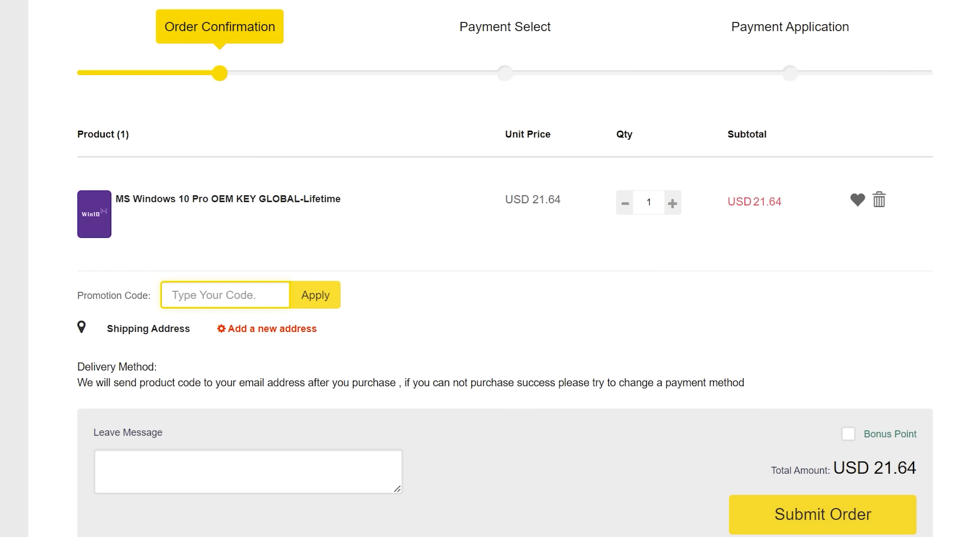
{"action": "type", "text": "BFTYC"}
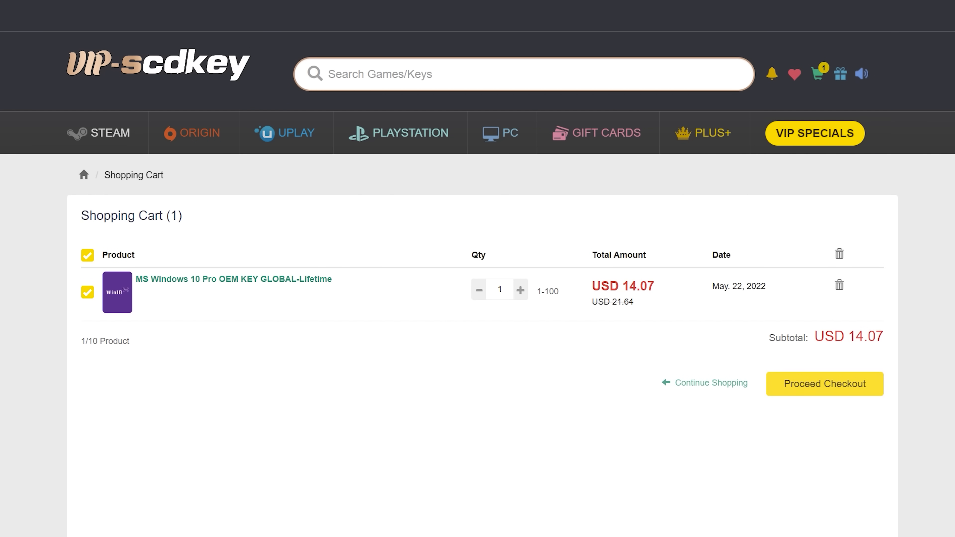
{"action": "mouse_move", "coordinate": [809, 390]}
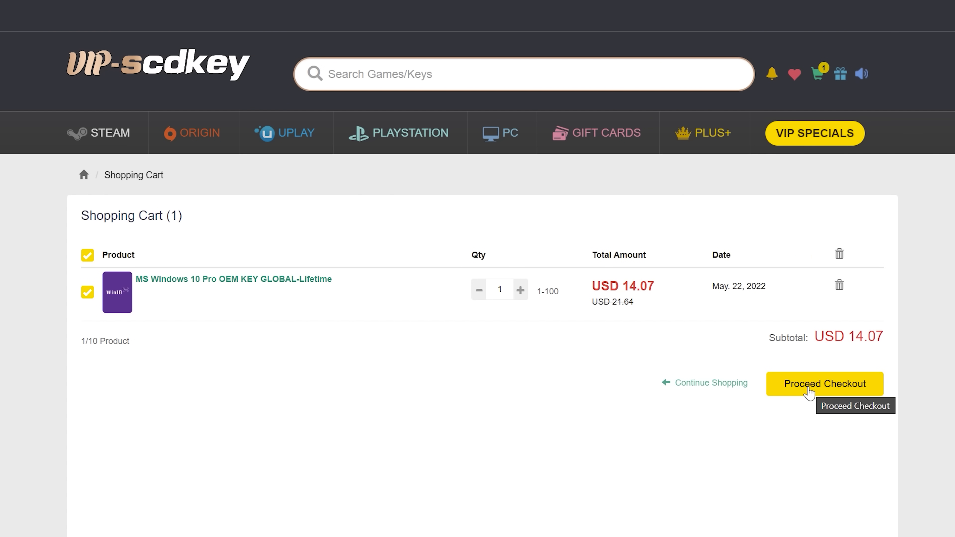
{"action": "mouse_move", "coordinate": [504, 322]}
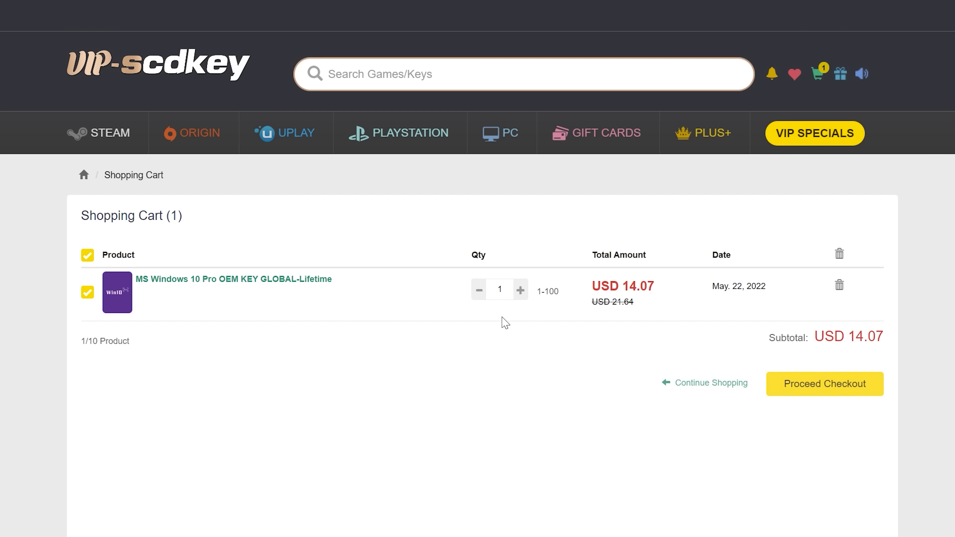
{"action": "mouse_move", "coordinate": [750, 297]}
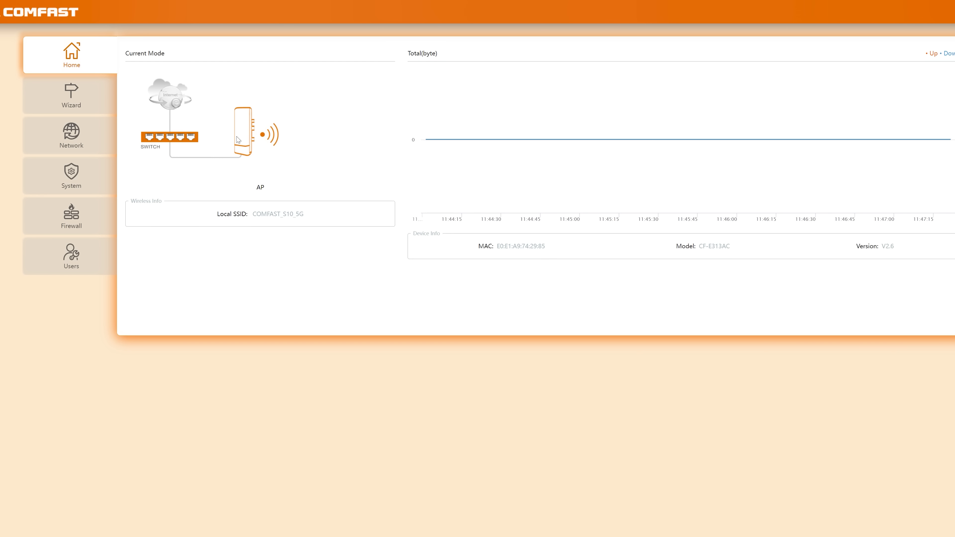
{"action": "mouse_move", "coordinate": [75, 96]}
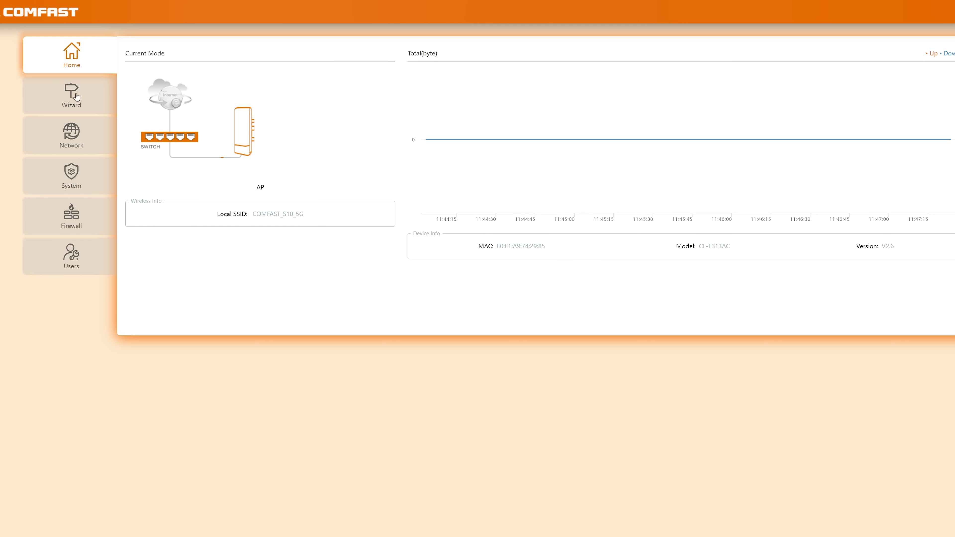
{"action": "mouse_move", "coordinate": [96, 120]}
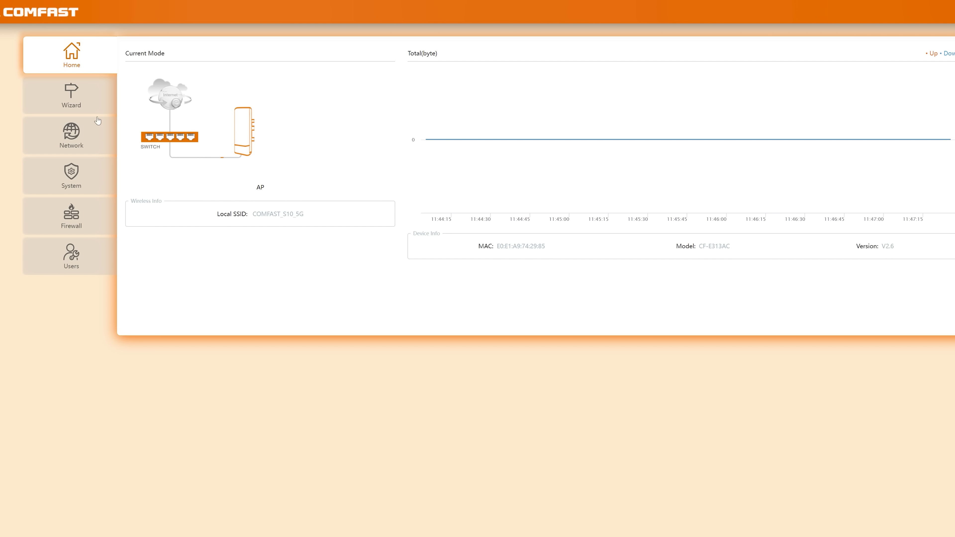
{"action": "mouse_move", "coordinate": [78, 100]}
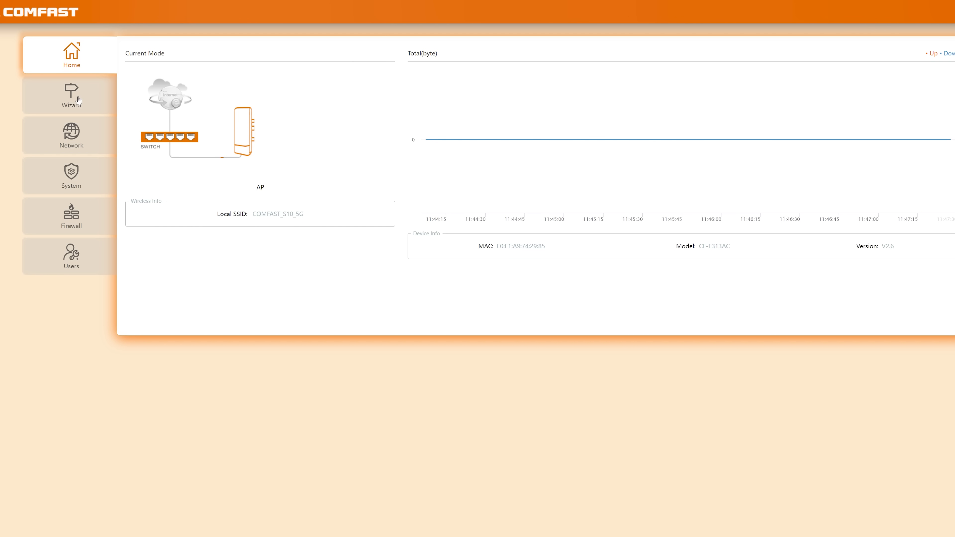
Choose Bridge mode from the setup wizard.
{"action": "left_click", "coordinate": [71, 96]}
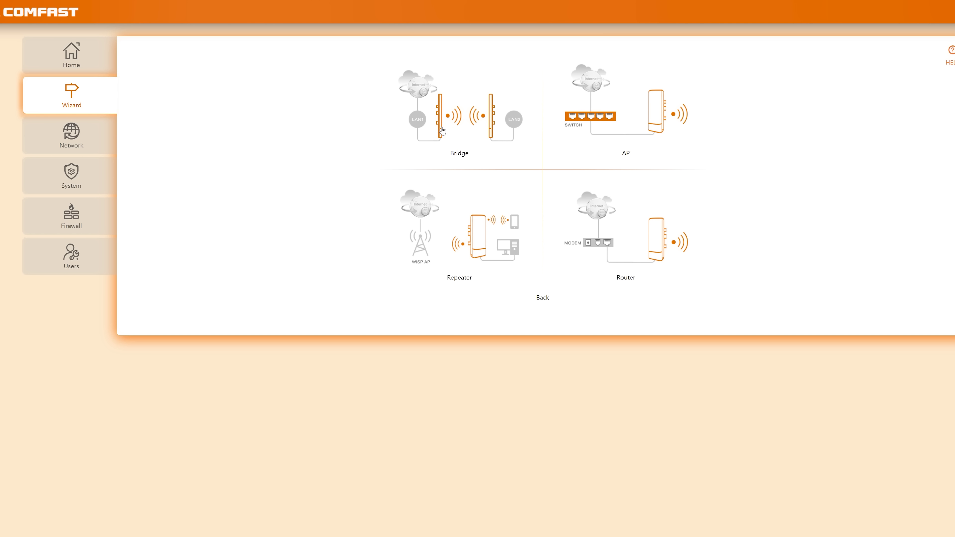
{"action": "mouse_move", "coordinate": [467, 130]}
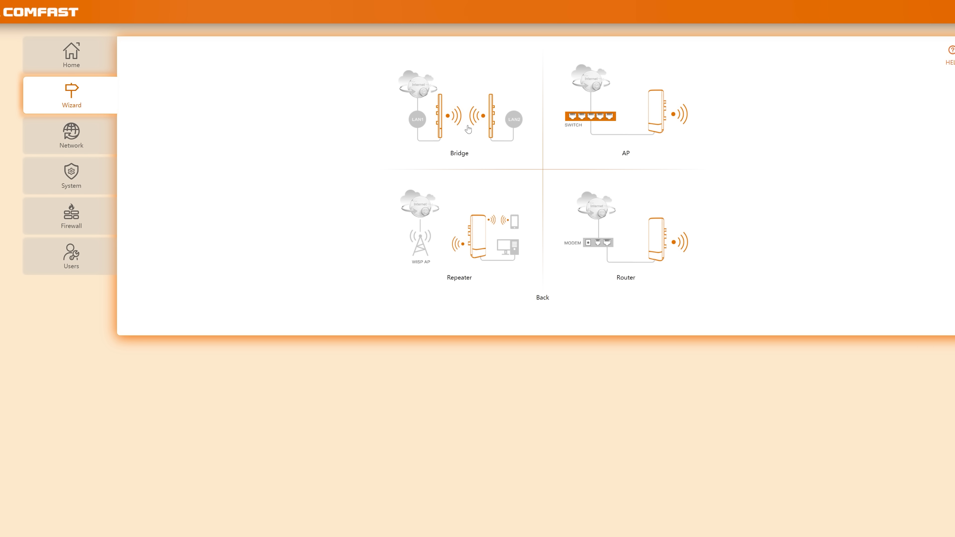
{"action": "left_click", "coordinate": [624, 109]}
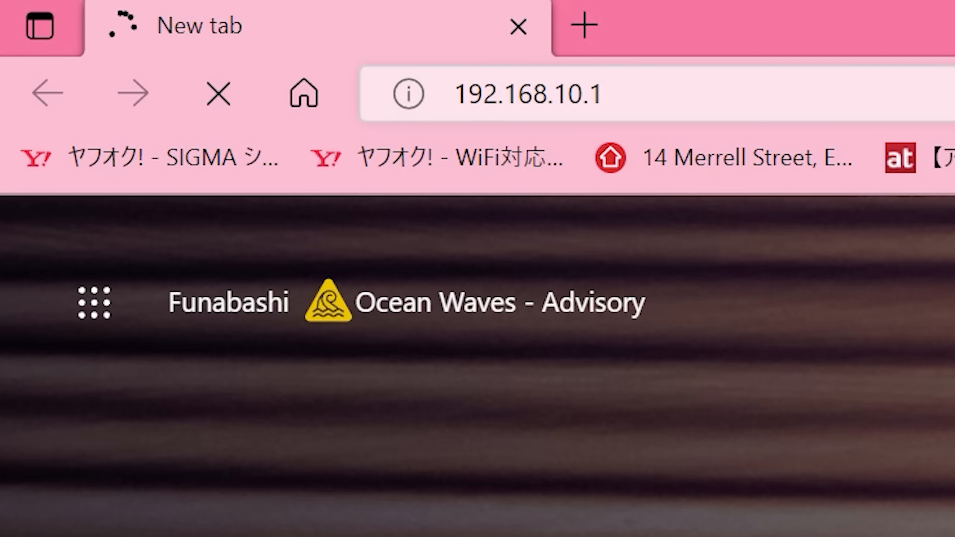
{"action": "mouse_move", "coordinate": [518, 27]}
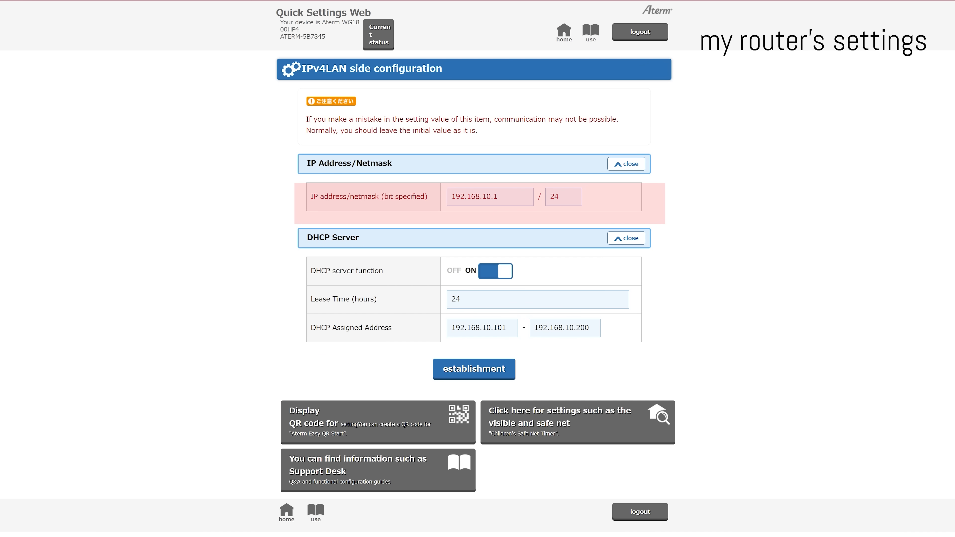
Set the Aterm router's LAN IP address to 192.168.10.2 and confirm the establishment.
{"action": "left_click", "coordinate": [489, 196]}
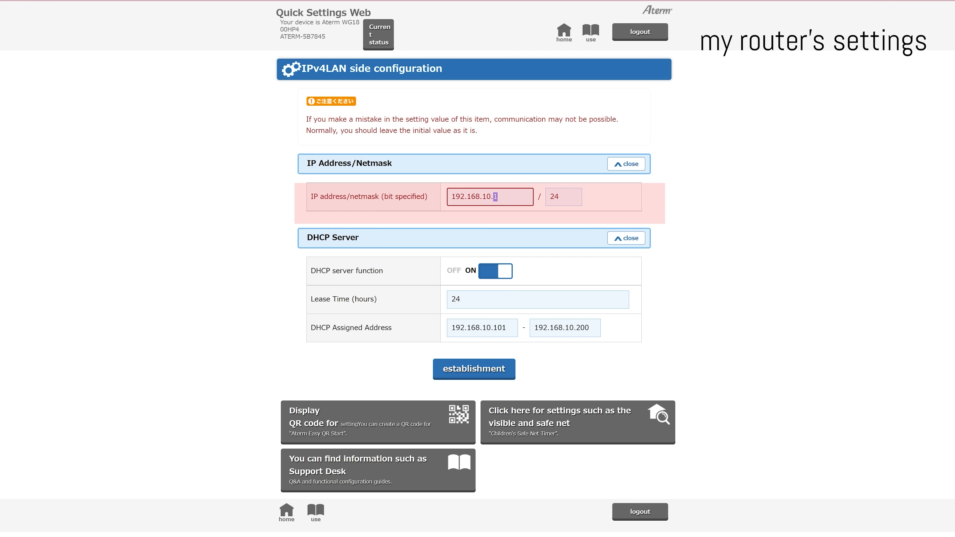
{"action": "mouse_move", "coordinate": [555, 208]}
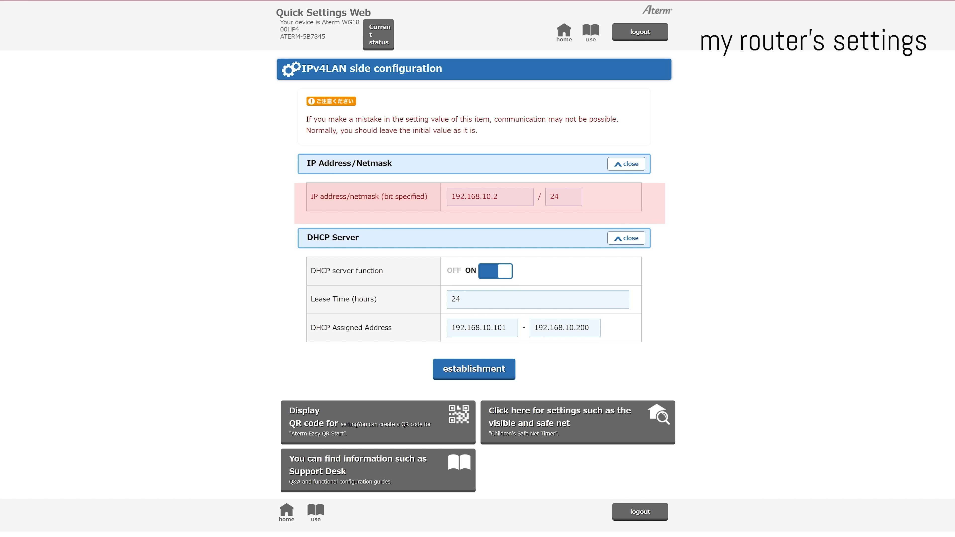
{"action": "mouse_move", "coordinate": [508, 259]}
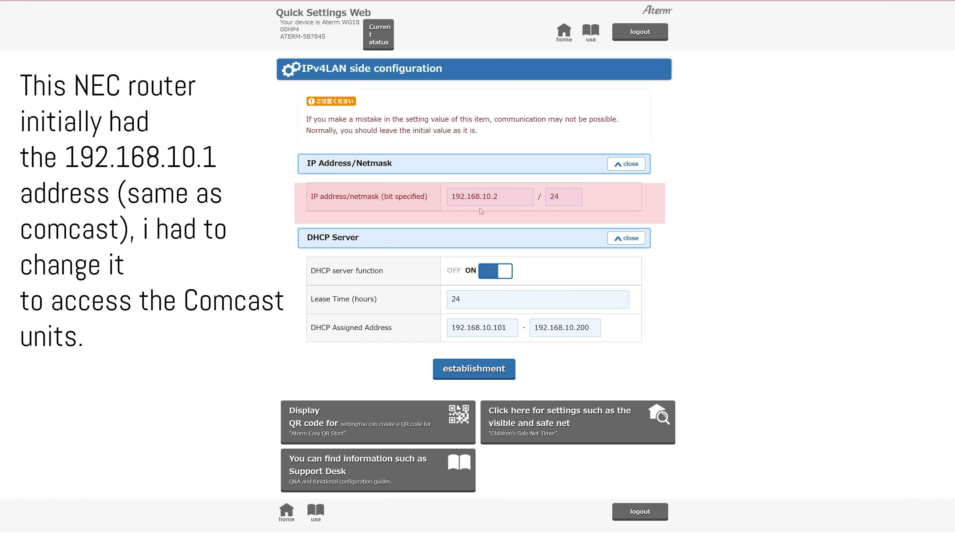
{"action": "mouse_move", "coordinate": [481, 211]}
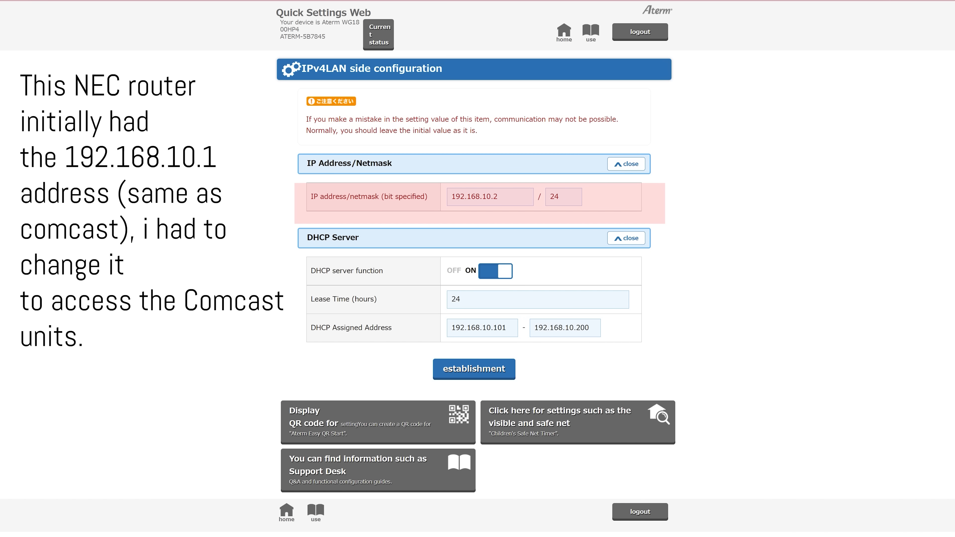
{"action": "mouse_move", "coordinate": [746, 215]}
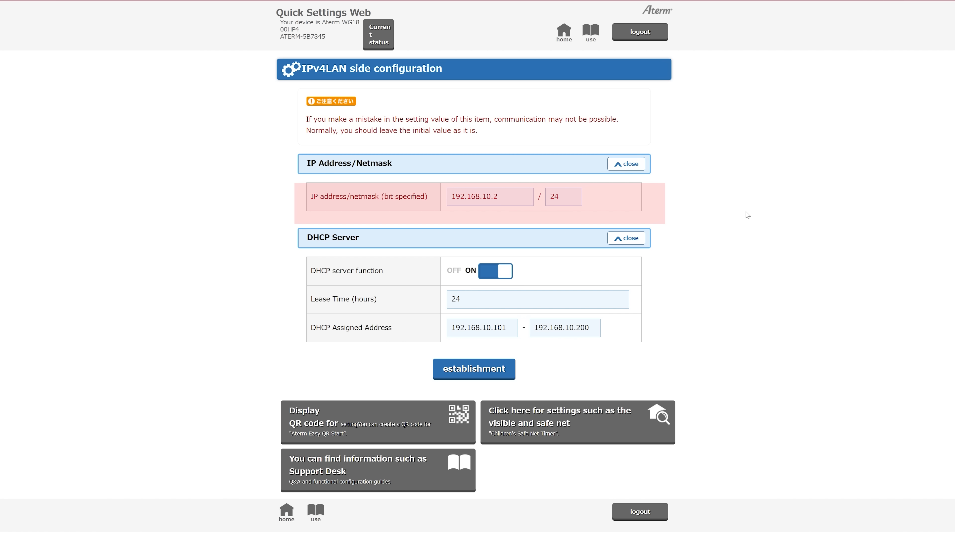
{"action": "left_click", "coordinate": [481, 327]}
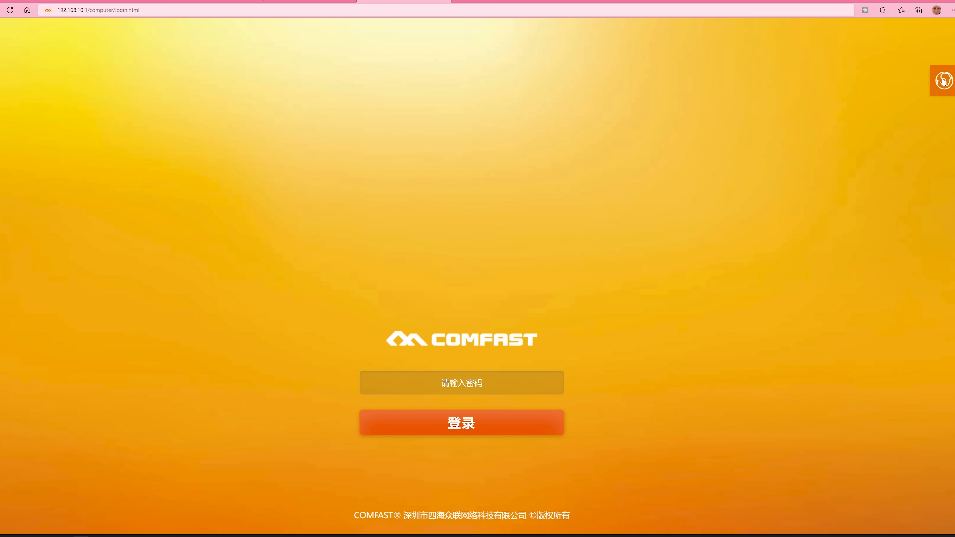
Switch the login page to English, log in as admin and reach the wizard's Access Point/Station choice.
{"action": "left_click", "coordinate": [943, 79]}
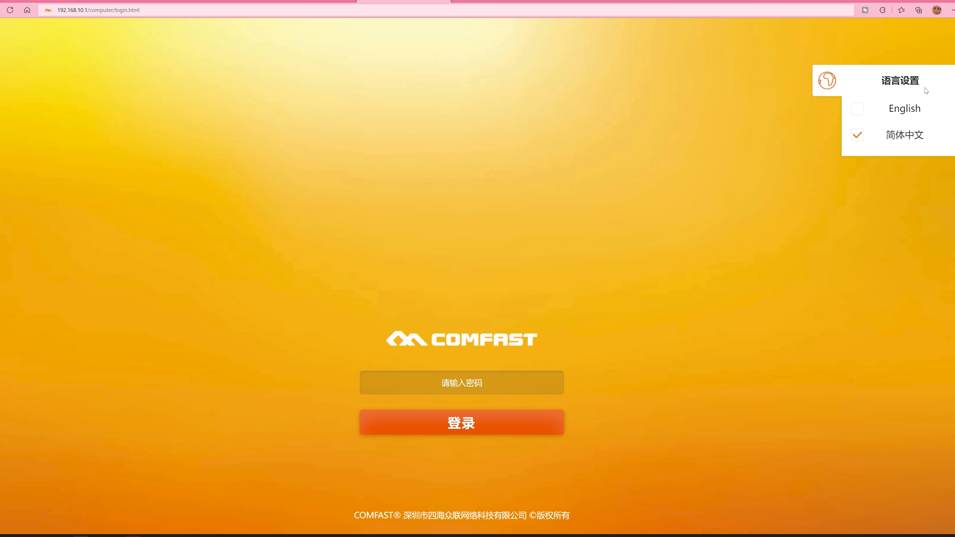
{"action": "mouse_move", "coordinate": [895, 112]}
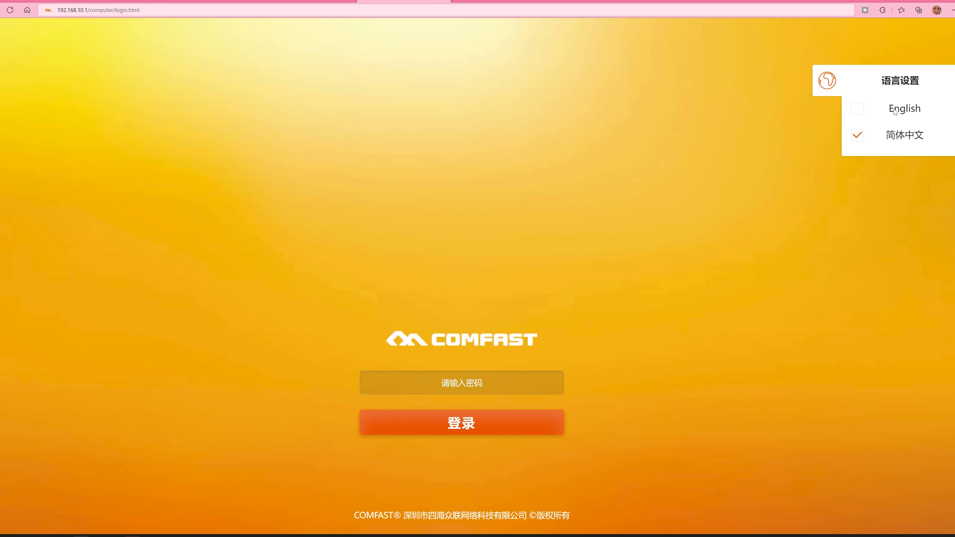
{"action": "left_click", "coordinate": [903, 108]}
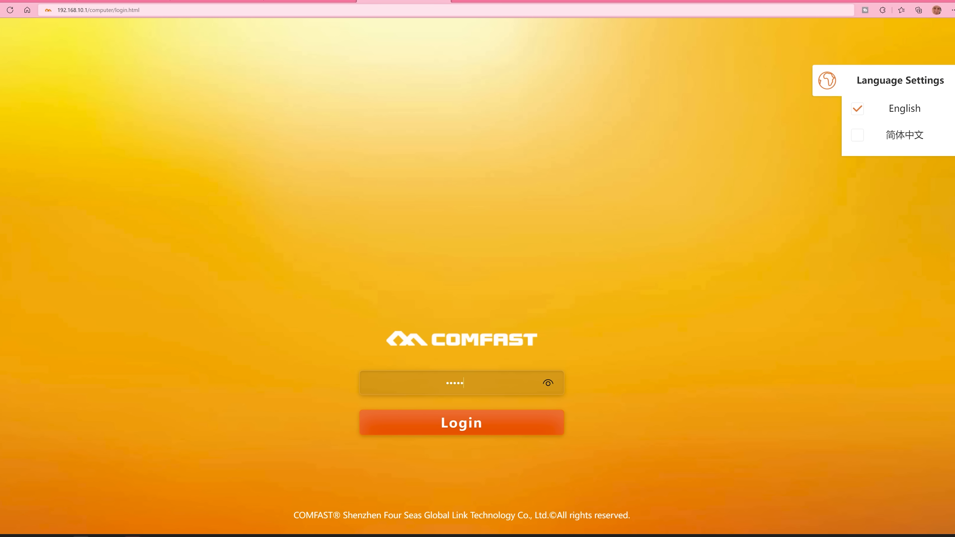
{"action": "left_click", "coordinate": [547, 383]}
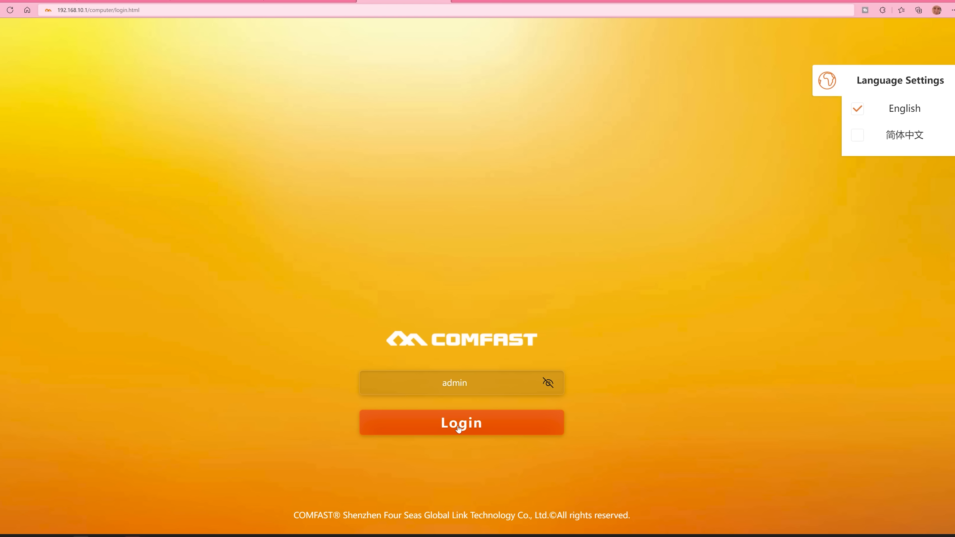
{"action": "left_click", "coordinate": [460, 422]}
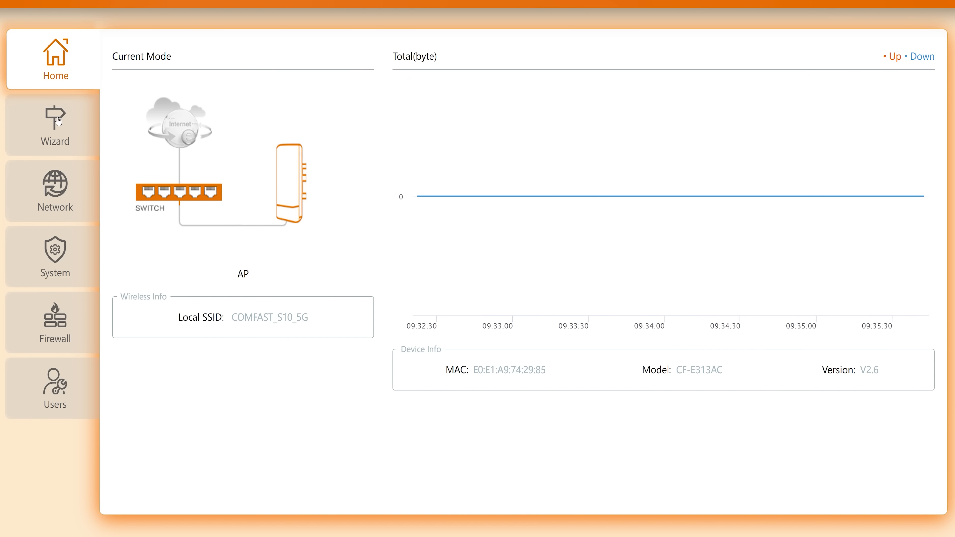
{"action": "left_click", "coordinate": [54, 126]}
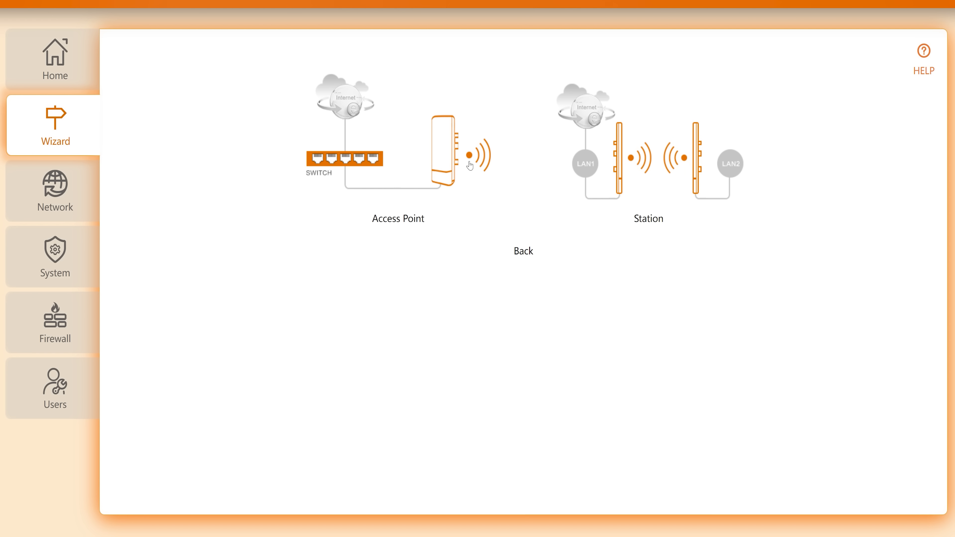
{"action": "mouse_move", "coordinate": [404, 144]}
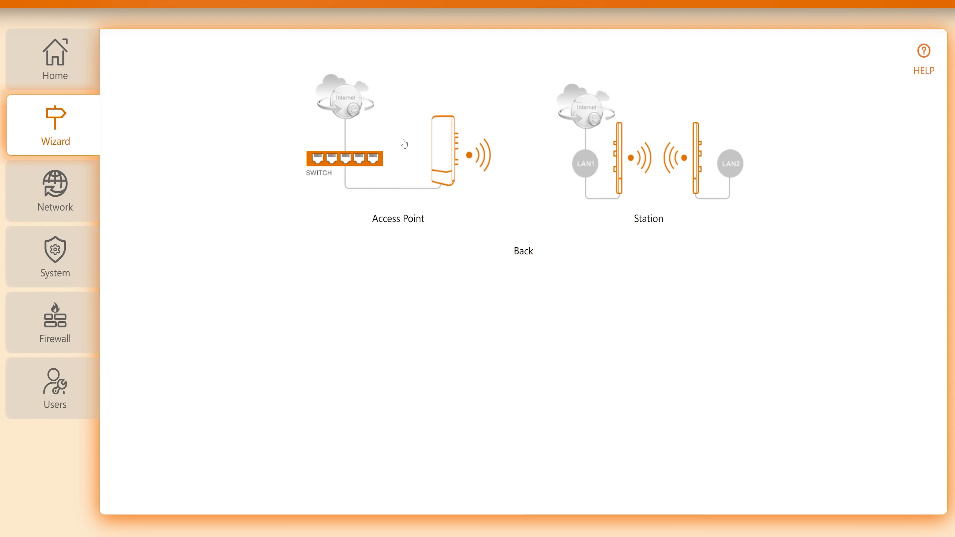
Start Access Point setup with the unit's IP address changed to 192.168.10.110.
{"action": "left_click", "coordinate": [398, 152]}
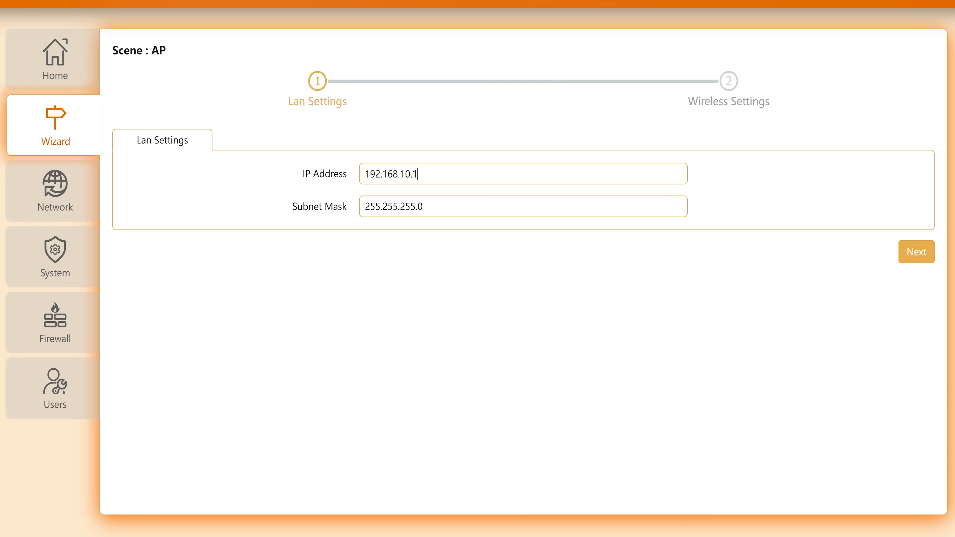
{"action": "type", "text": "10"}
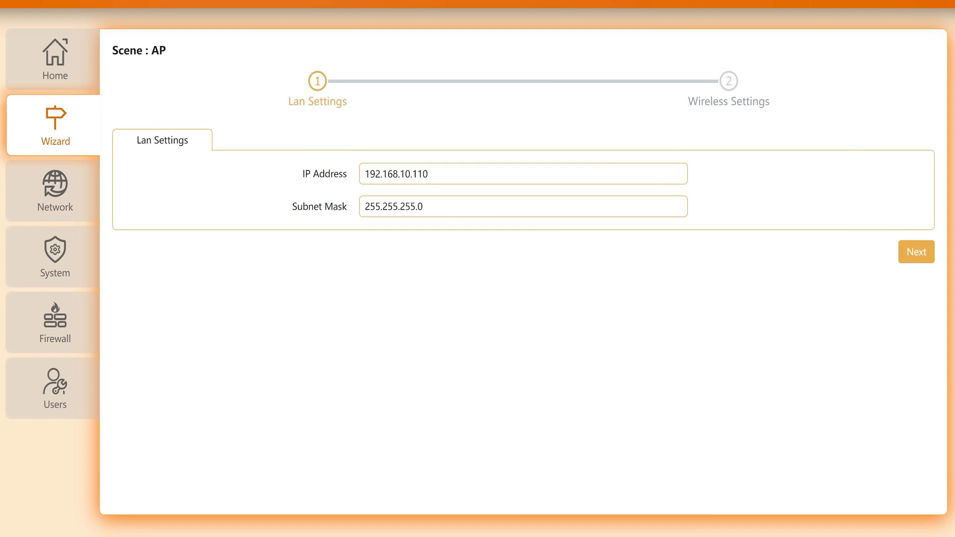
{"action": "mouse_move", "coordinate": [915, 252]}
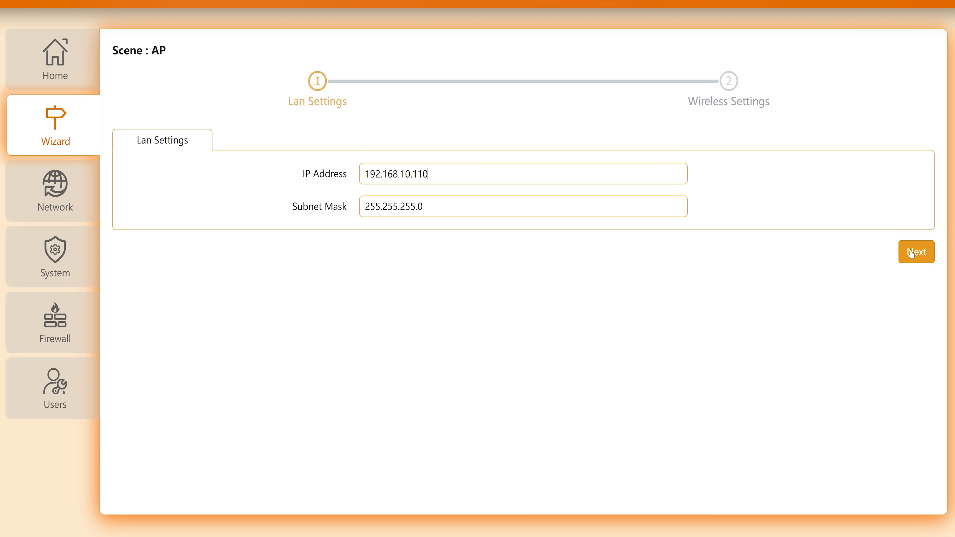
{"action": "left_click", "coordinate": [916, 252]}
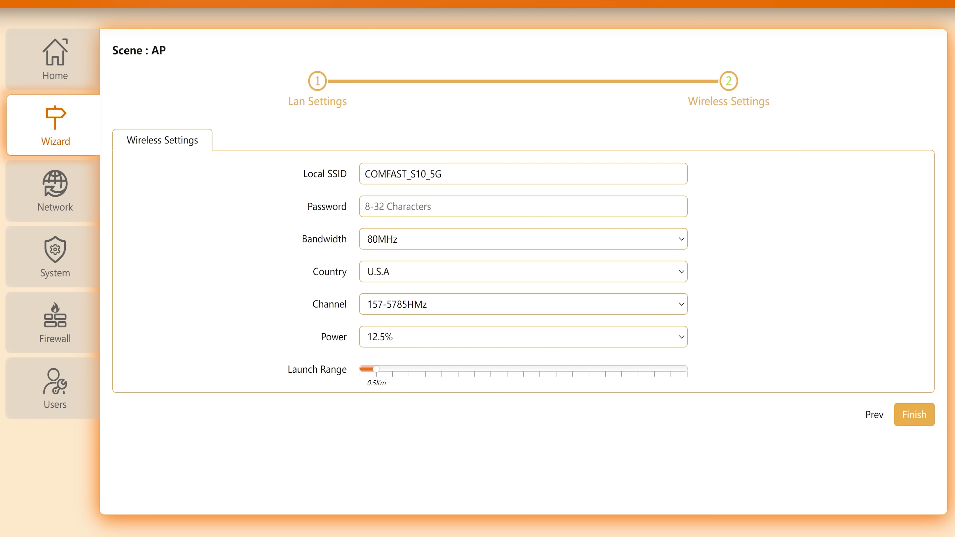
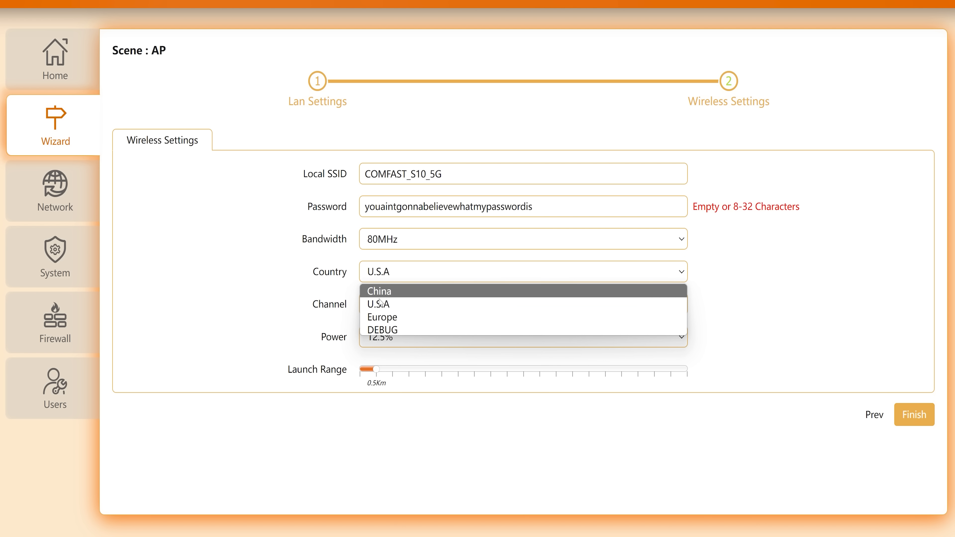
{"action": "left_click", "coordinate": [377, 304]}
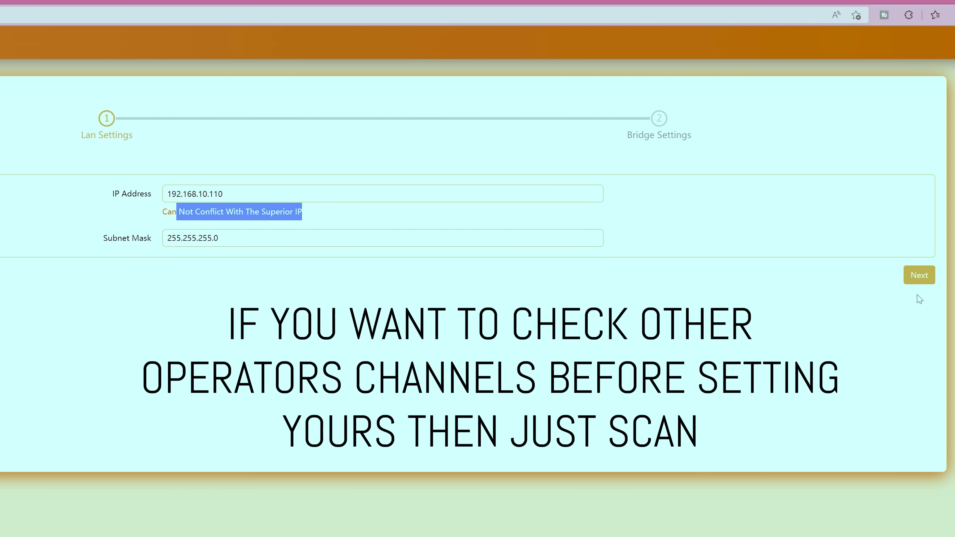
Scan for nearby wireless networks at Bridge Settings and browse the 37 results for channel usage.
{"action": "left_click", "coordinate": [917, 274]}
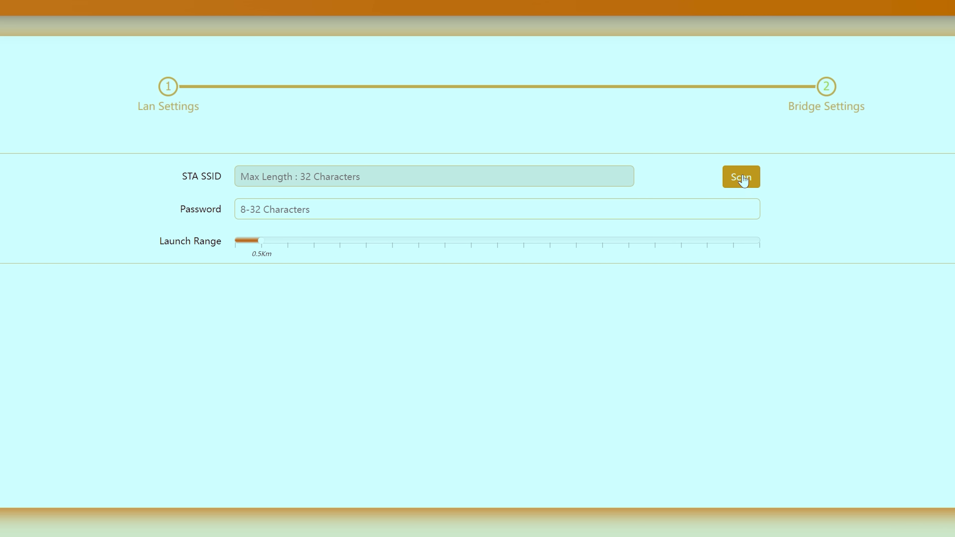
{"action": "left_click", "coordinate": [741, 176]}
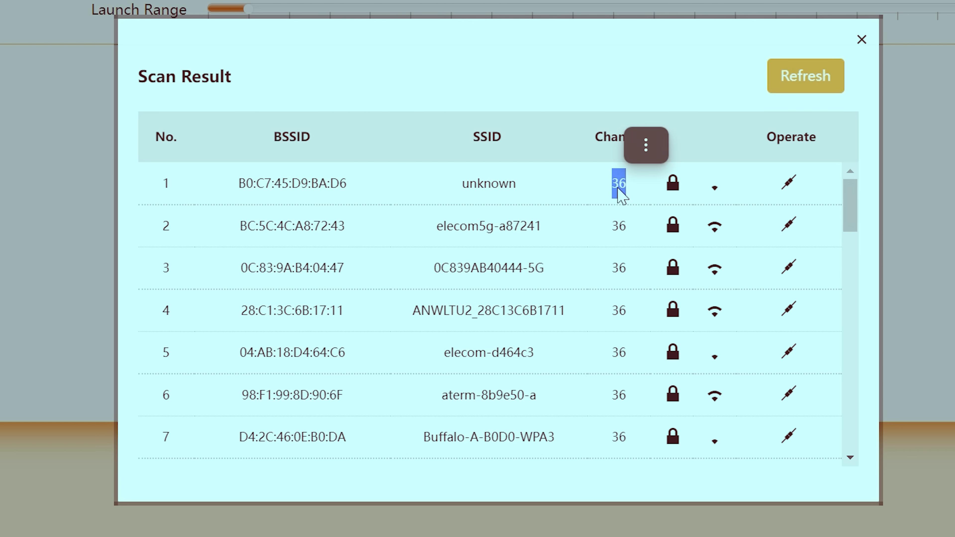
{"action": "scroll", "scroll_direction": "down", "scroll_amount": 3}
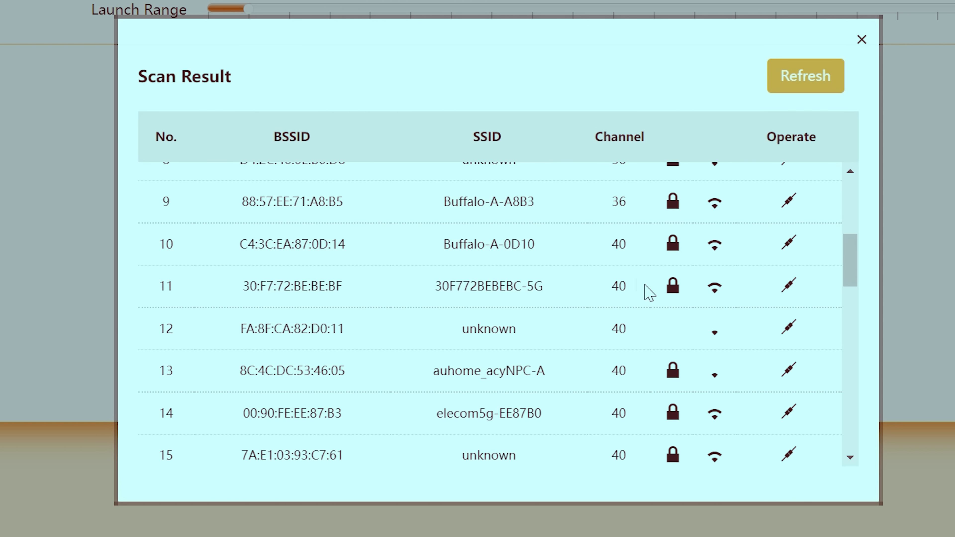
{"action": "scroll", "scroll_direction": "down", "scroll_amount": 3}
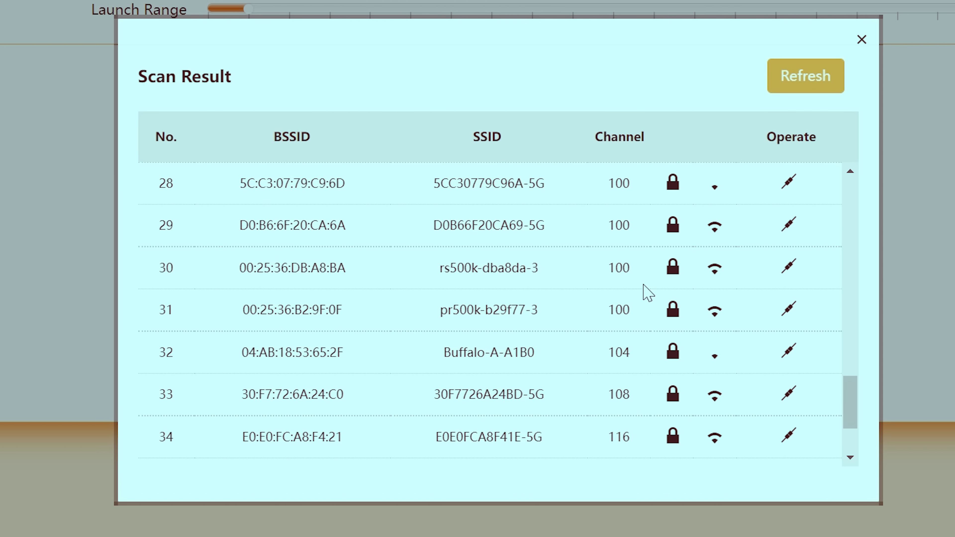
{"action": "scroll", "scroll_direction": "up", "scroll_amount": 3}
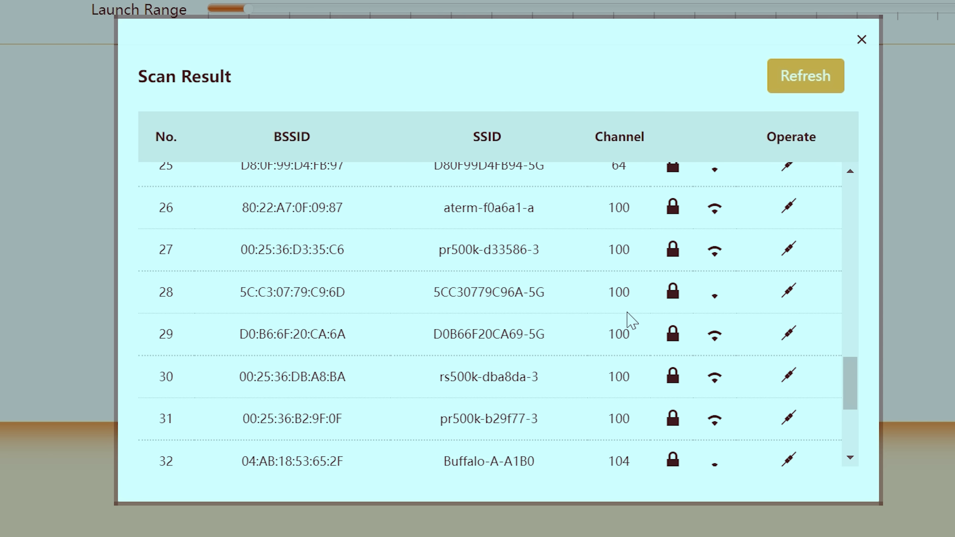
{"action": "scroll", "scroll_direction": "up", "scroll_amount": 3}
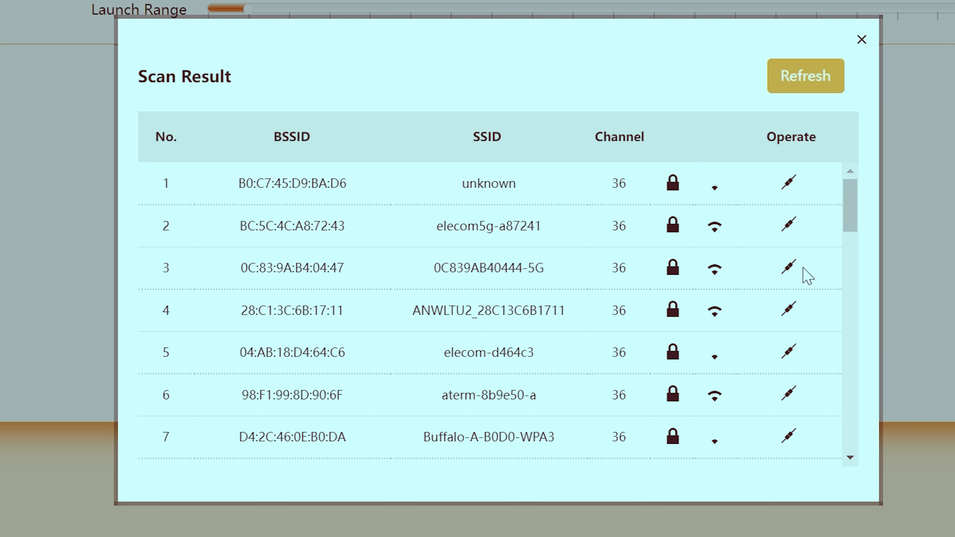
{"action": "scroll", "scroll_direction": "down", "scroll_amount": 3}
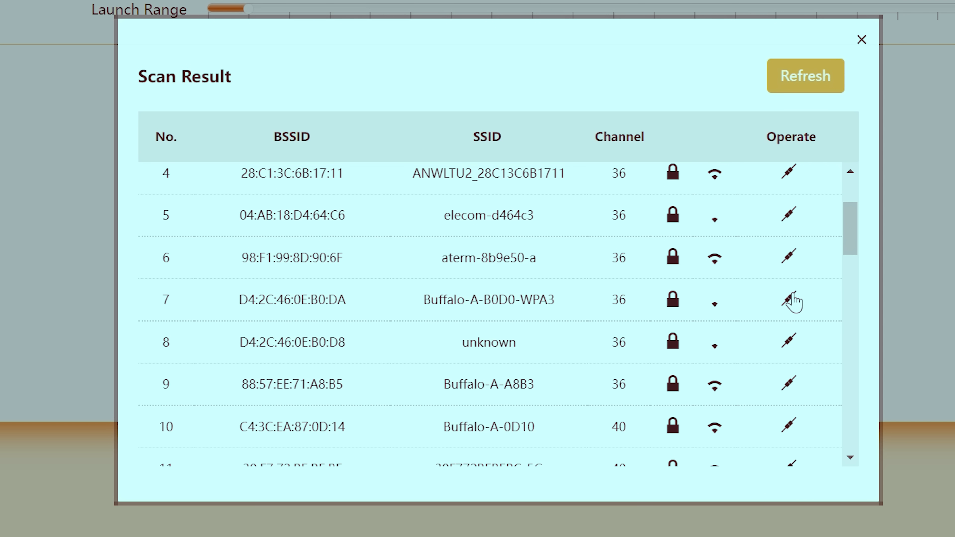
{"action": "scroll", "scroll_direction": "down", "scroll_amount": 3}
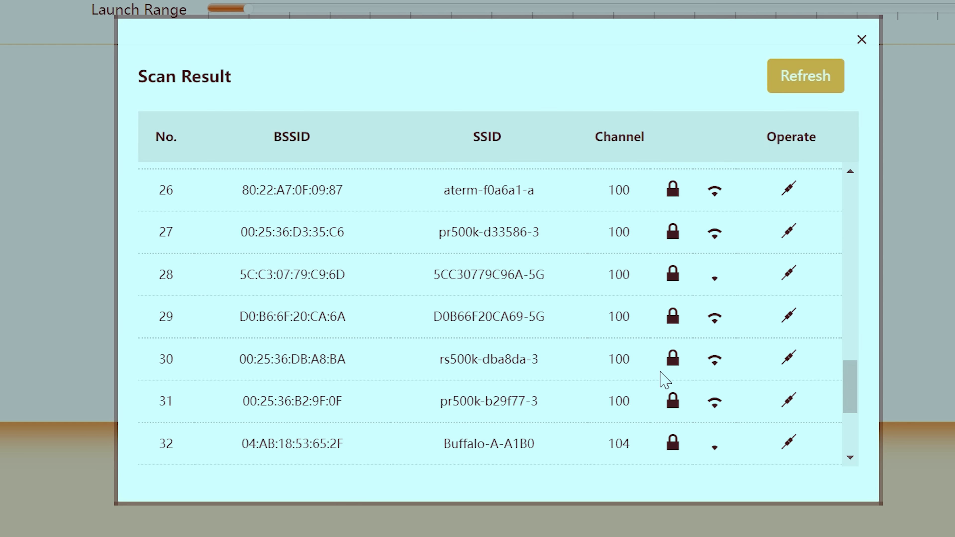
{"action": "scroll", "scroll_direction": "down", "scroll_amount": 3}
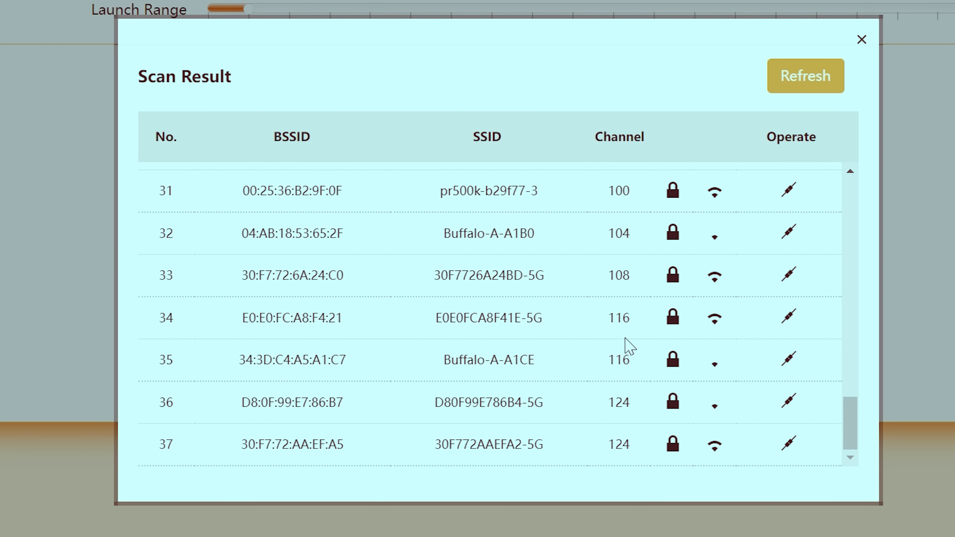
{"action": "left_click", "coordinate": [861, 38]}
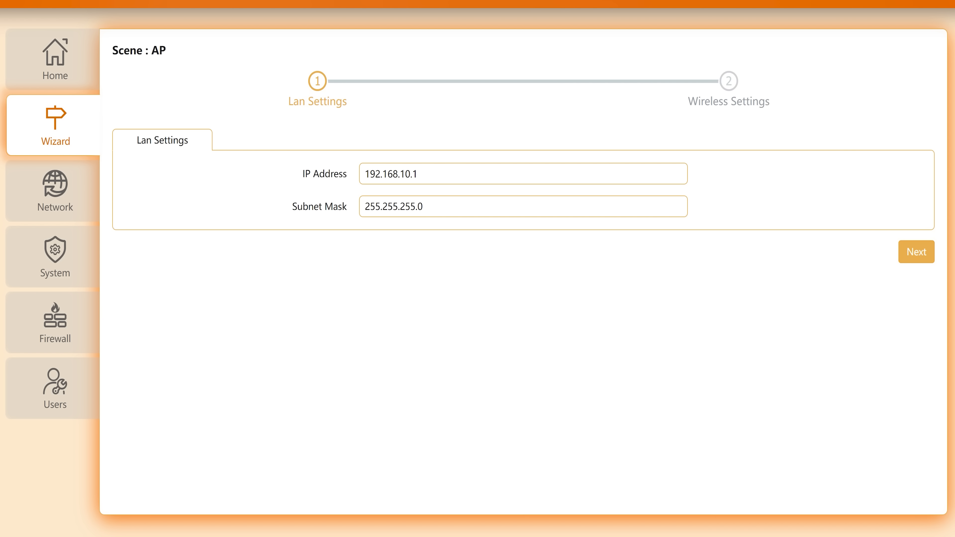
Re-enter the .10 IP address and finish the Access Point setup on channel 157-5785HMz at 12.5% power.
{"action": "type", "text": "10_5G"}
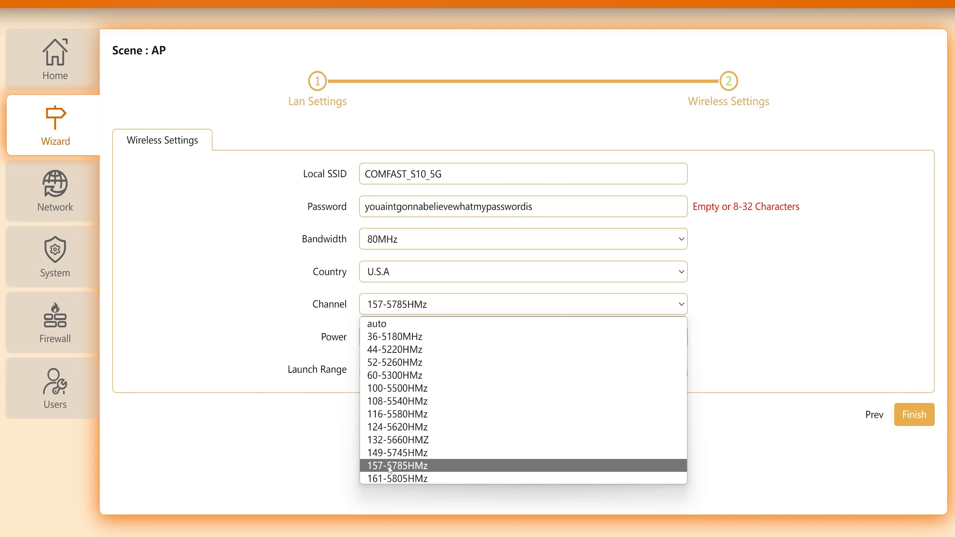
{"action": "mouse_move", "coordinate": [395, 363]}
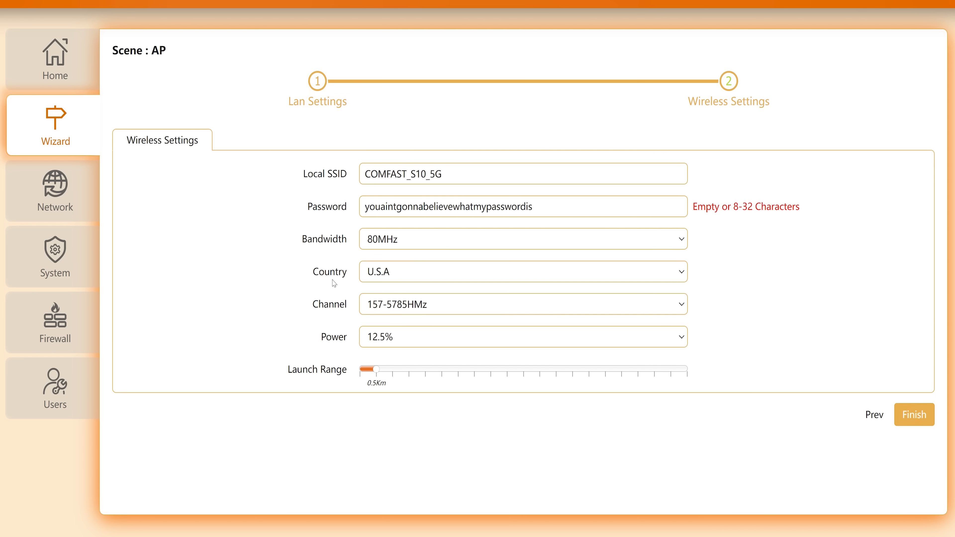
{"action": "mouse_move", "coordinate": [399, 344]}
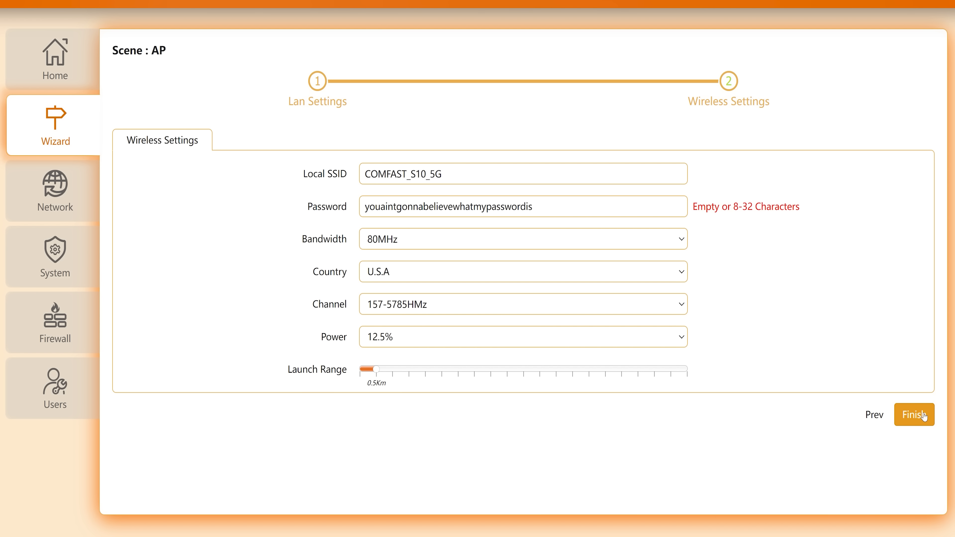
{"action": "left_click", "coordinate": [913, 414]}
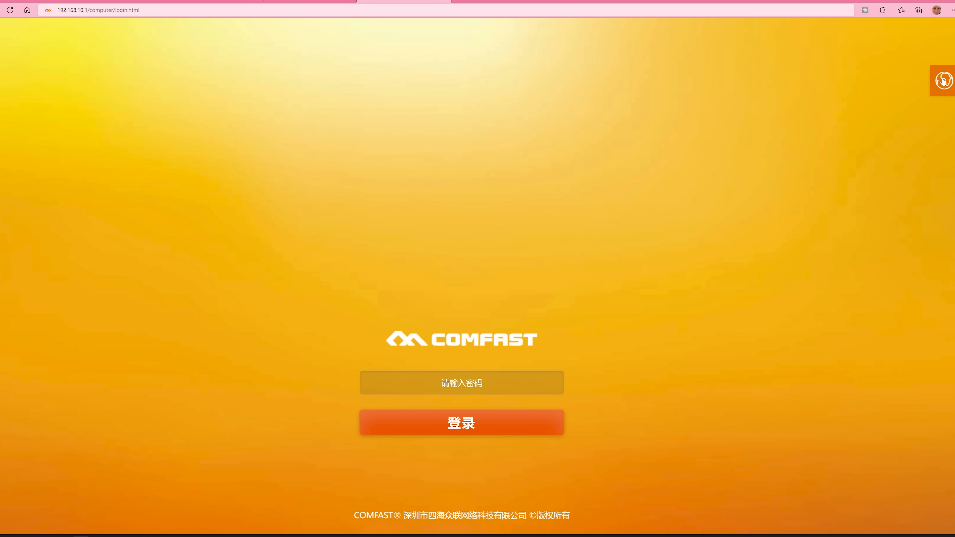
Switch the login page to English and sign back in with the admin password.
{"action": "left_click", "coordinate": [943, 80]}
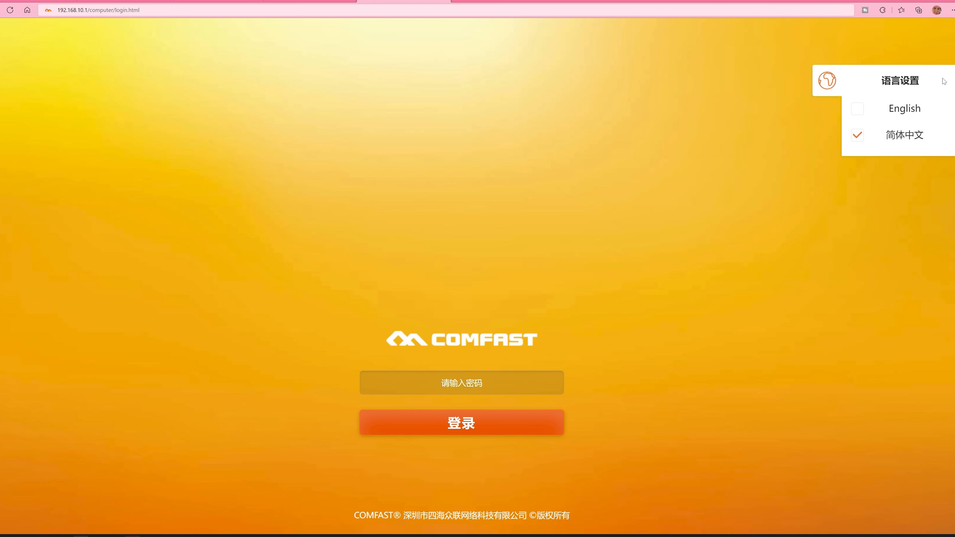
{"action": "mouse_move", "coordinate": [869, 115]}
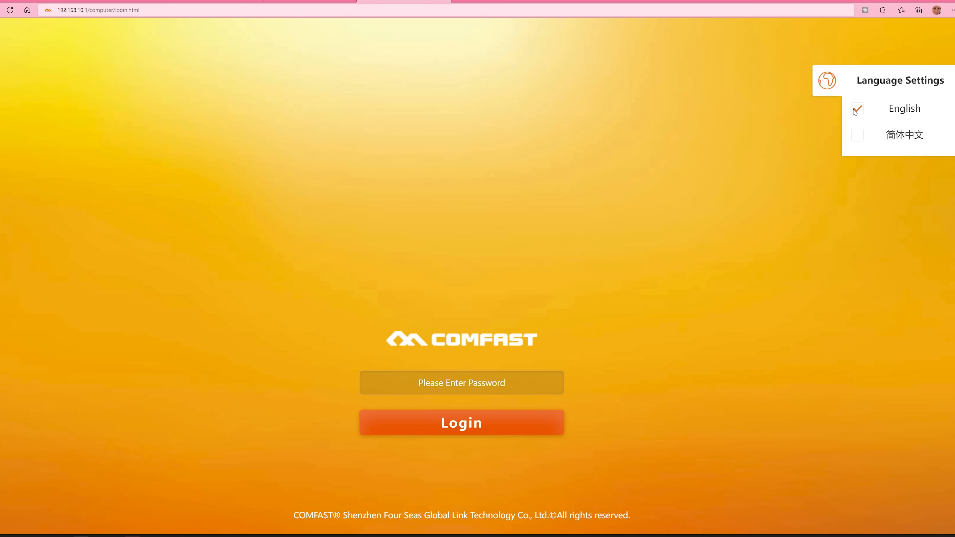
{"action": "mouse_move", "coordinate": [654, 228]}
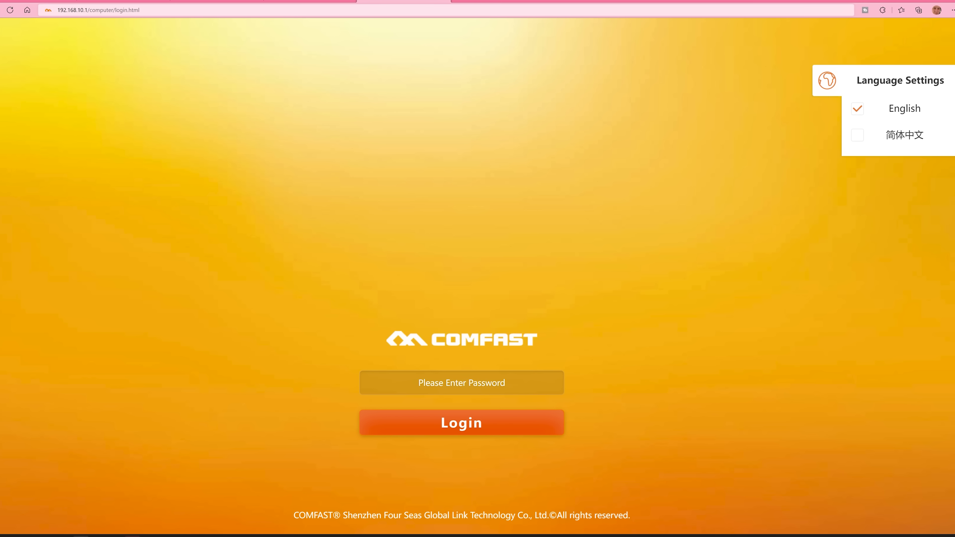
{"action": "mouse_move", "coordinate": [602, 371]}
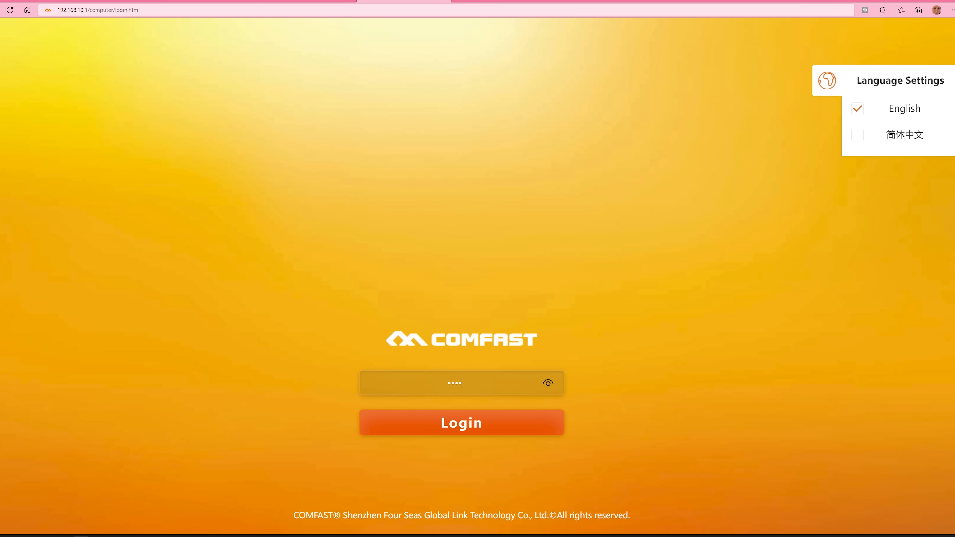
{"action": "type", "text": "1"}
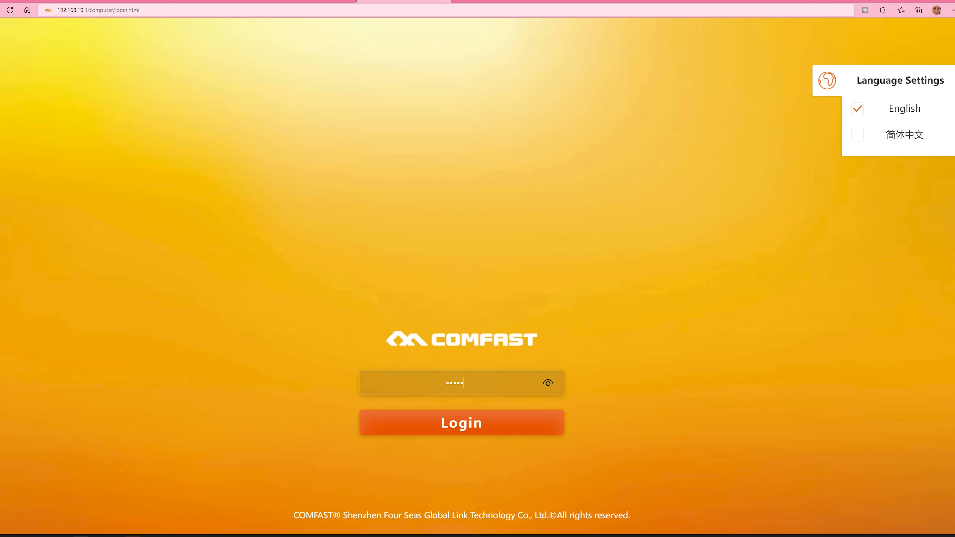
{"action": "left_click", "coordinate": [547, 382]}
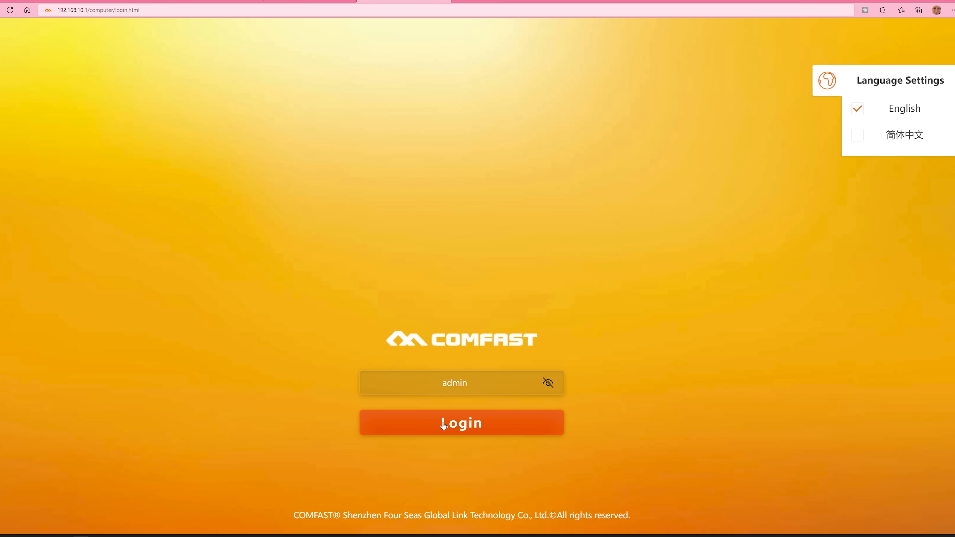
{"action": "mouse_move", "coordinate": [458, 429]}
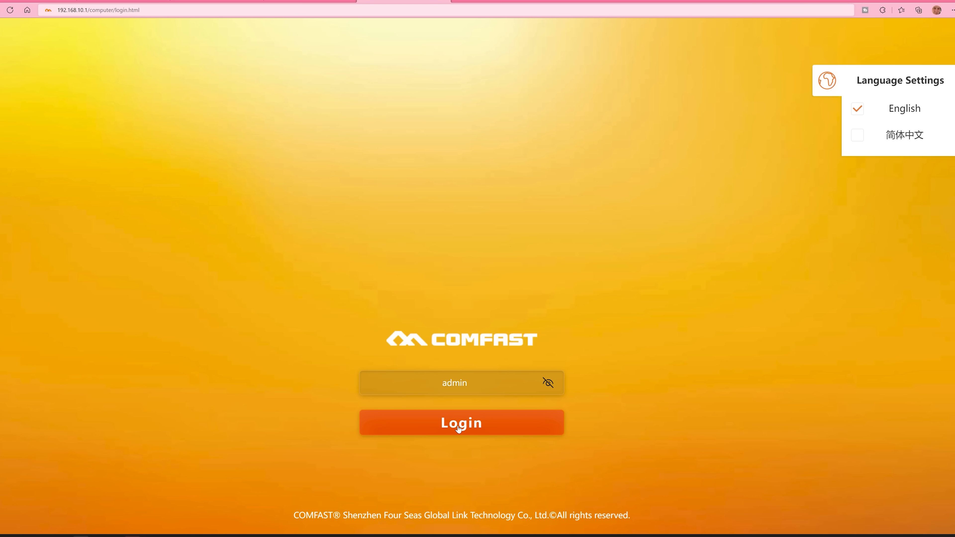
{"action": "left_click", "coordinate": [461, 422]}
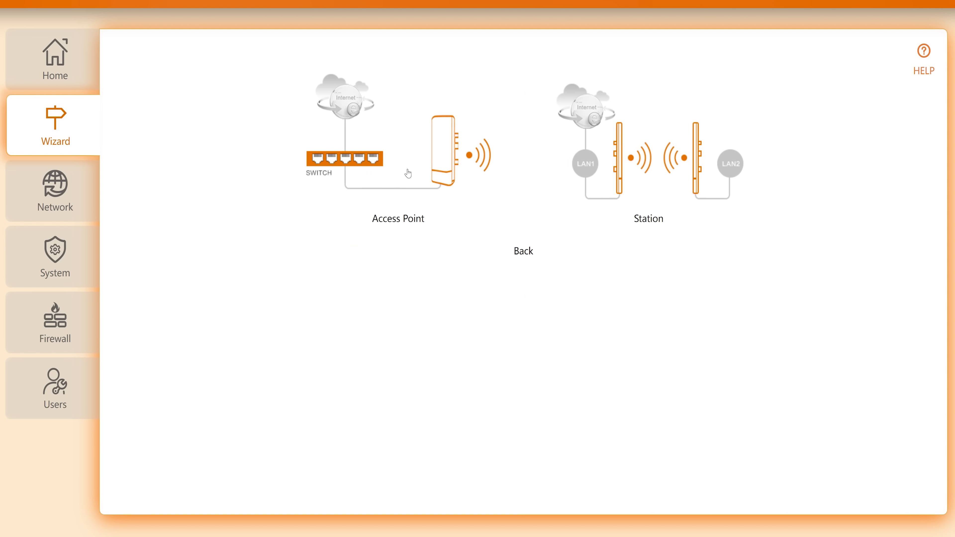
{"action": "mouse_move", "coordinate": [651, 166]}
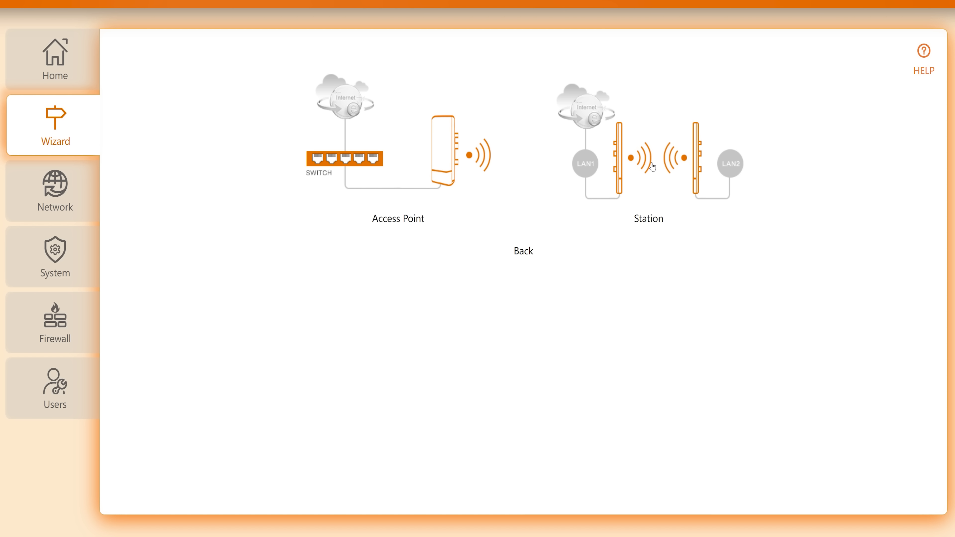
{"action": "mouse_move", "coordinate": [664, 159]}
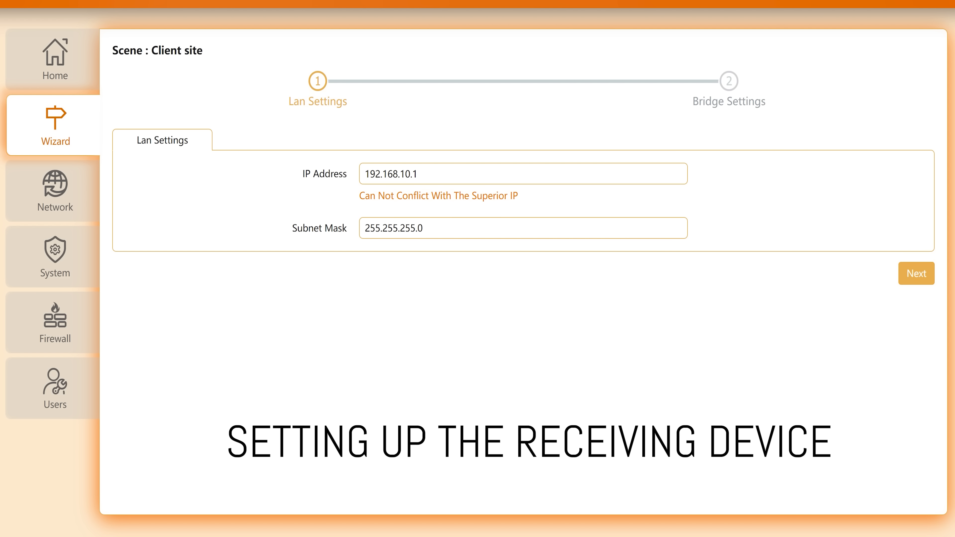
Give the station unit LAN address 192.168.10.111 and continue to Bridge Settings.
{"action": "type", "text": "11"}
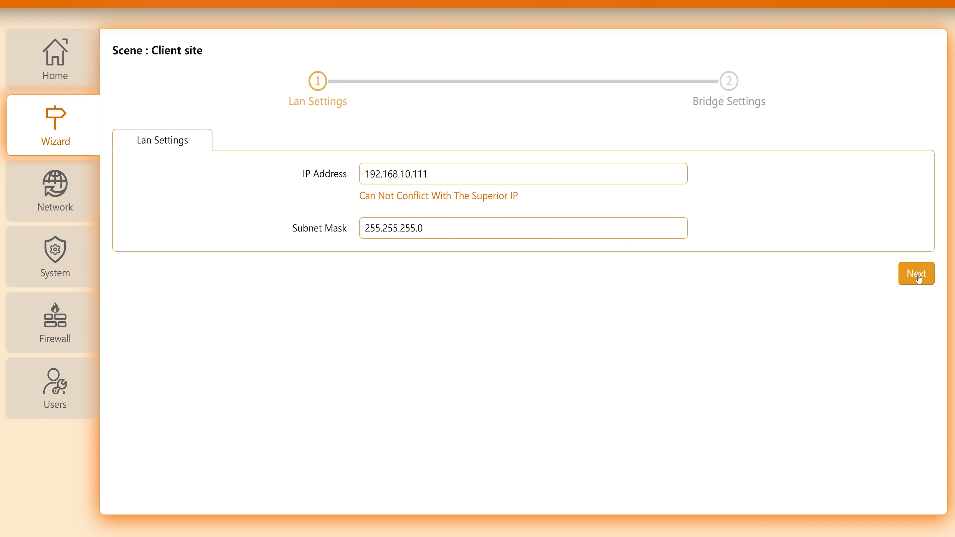
{"action": "left_click", "coordinate": [915, 273]}
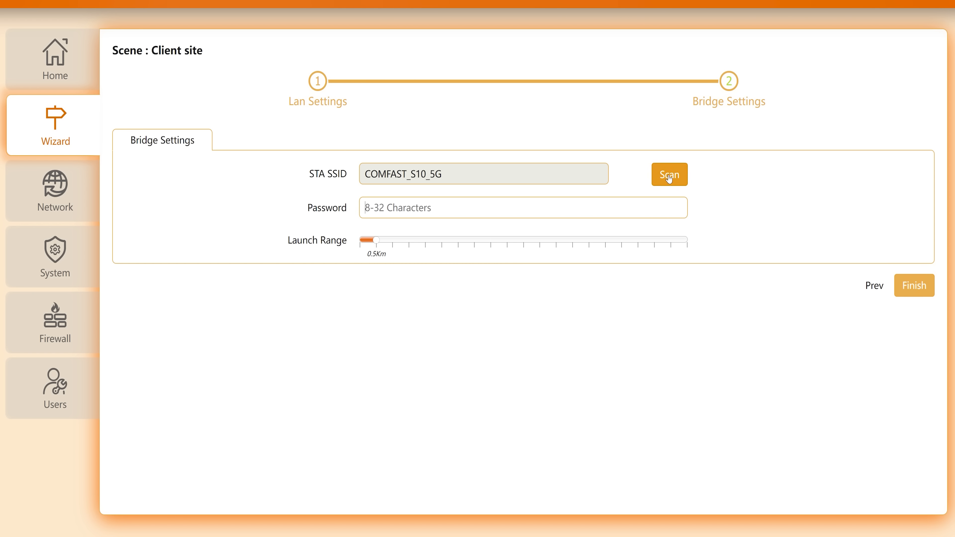
{"action": "left_click", "coordinate": [668, 174]}
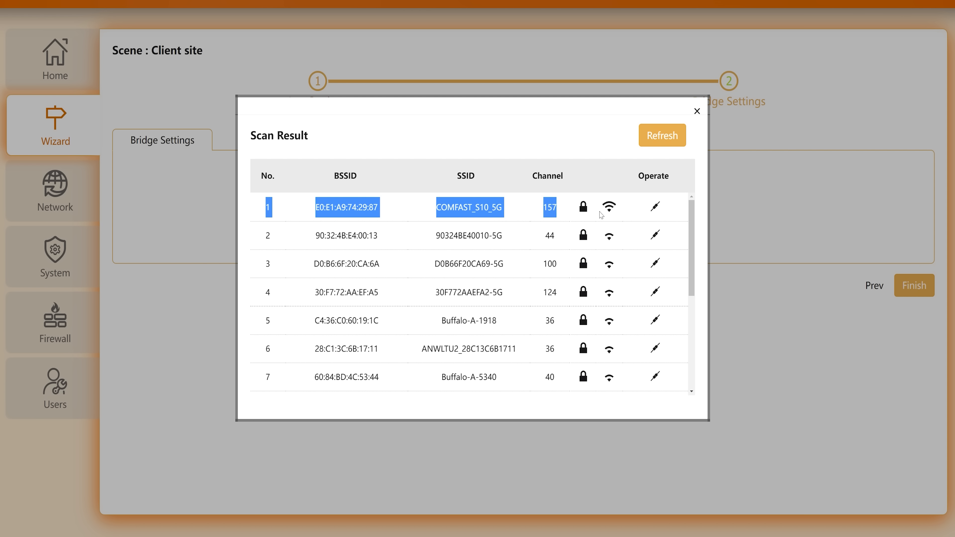
{"action": "left_click", "coordinate": [654, 206]}
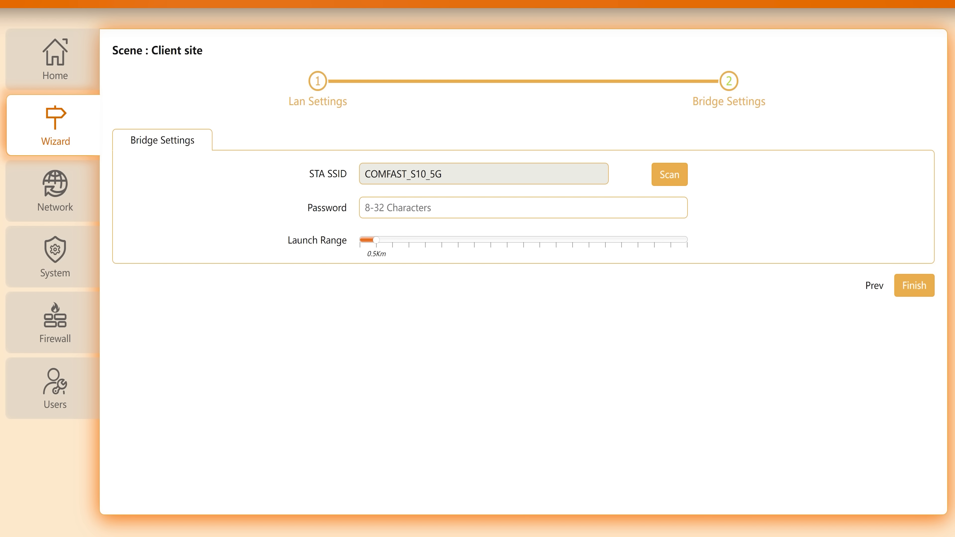
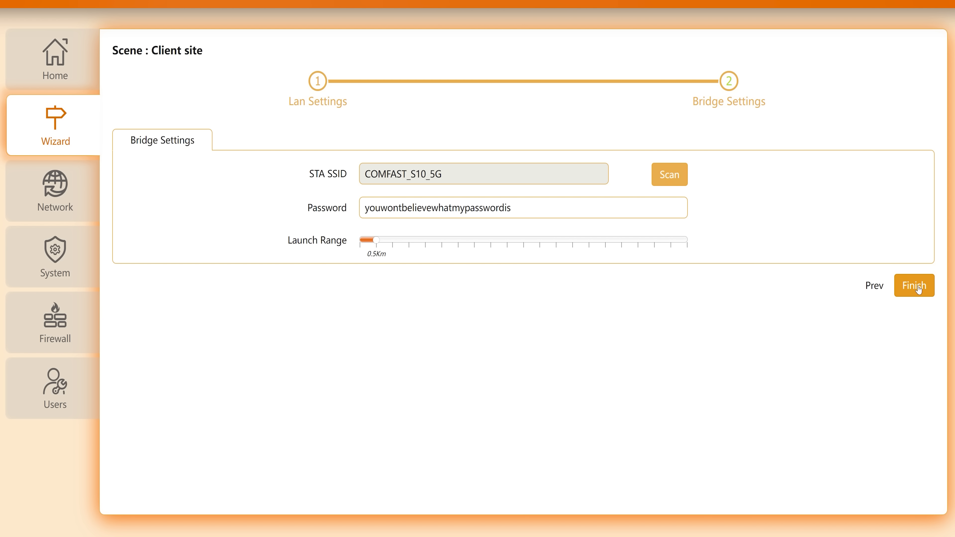
{"action": "mouse_move", "coordinate": [724, 324]}
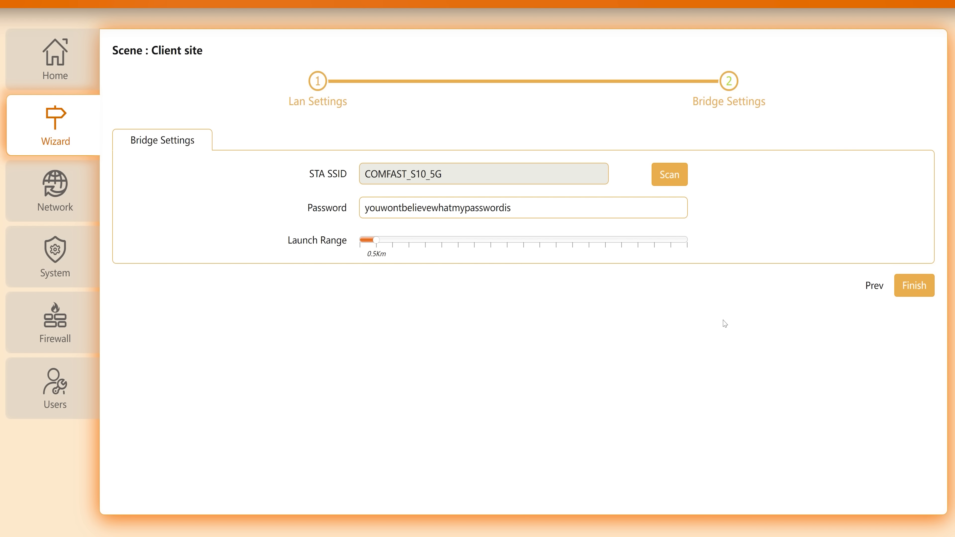
{"action": "left_click", "coordinate": [54, 191]}
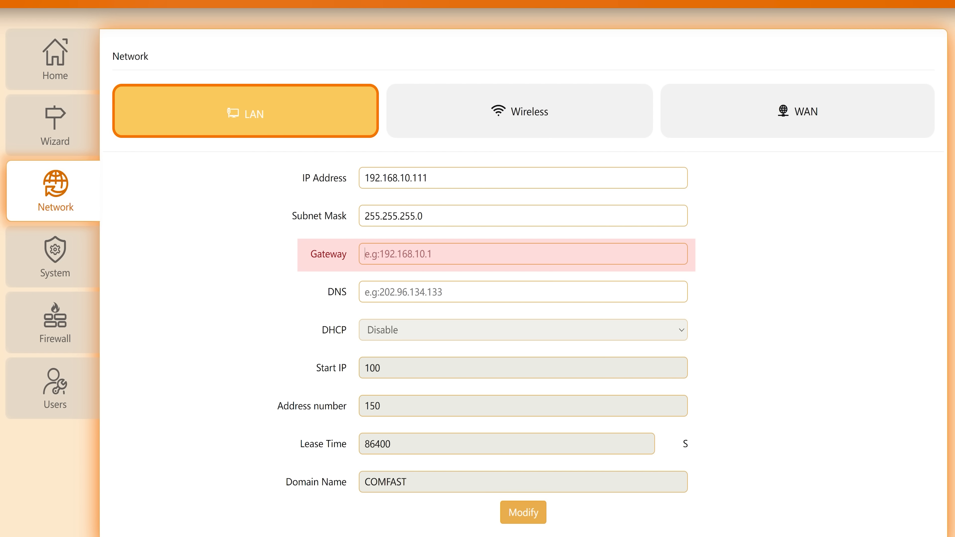
Enter 192.168.10.2 as the LAN gateway, the router's new address.
{"action": "type", "text": "1"}
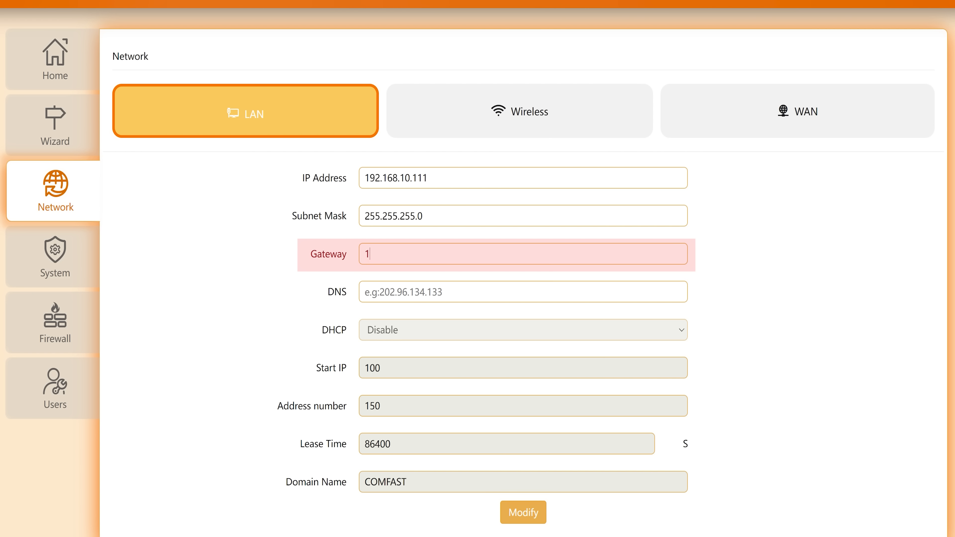
{"action": "type", "text": "92.16"}
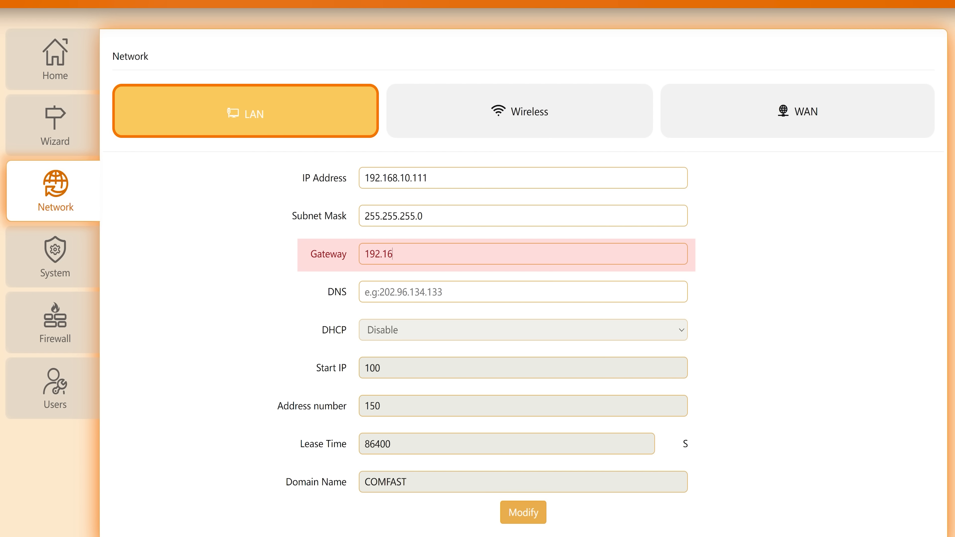
{"action": "type", "text": "8."}
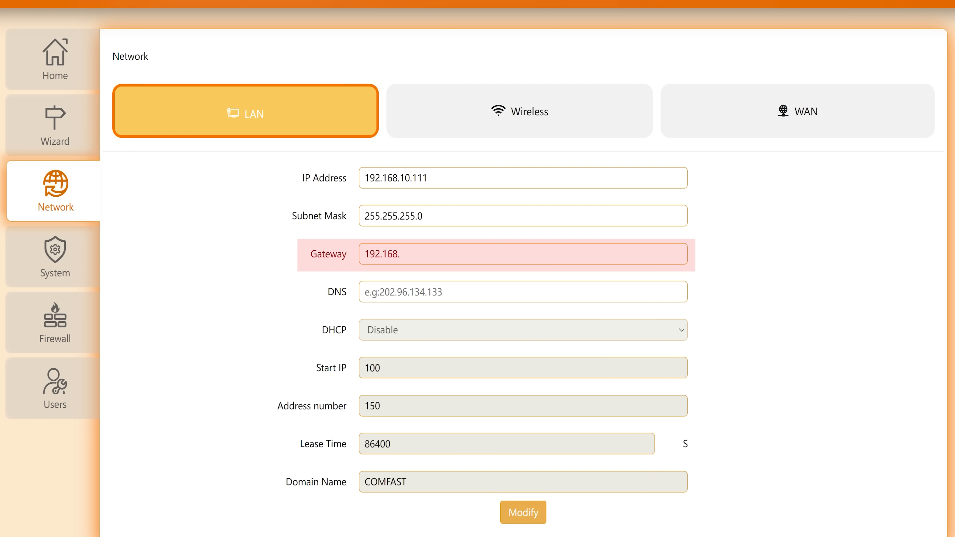
{"action": "type", "text": "10.2"}
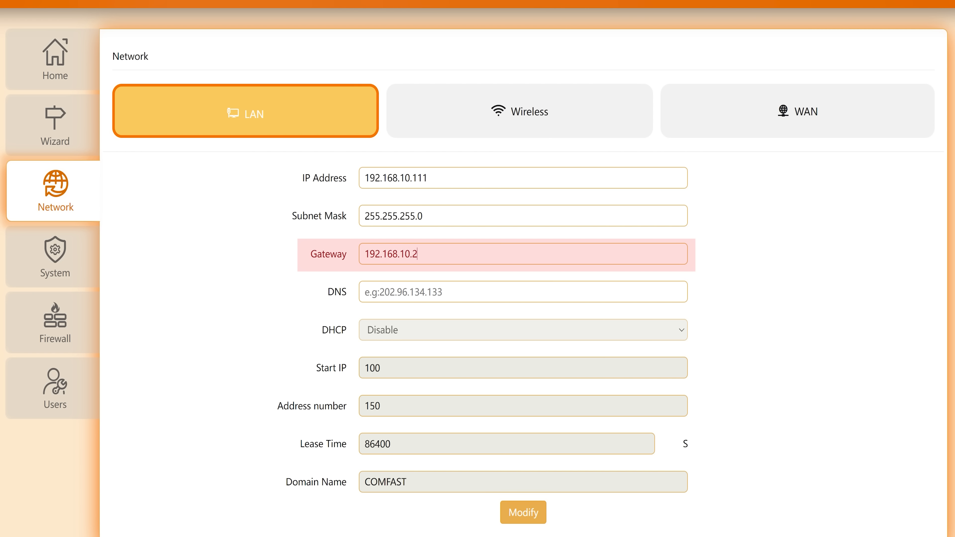
{"action": "triple_click", "coordinate": [390, 254]}
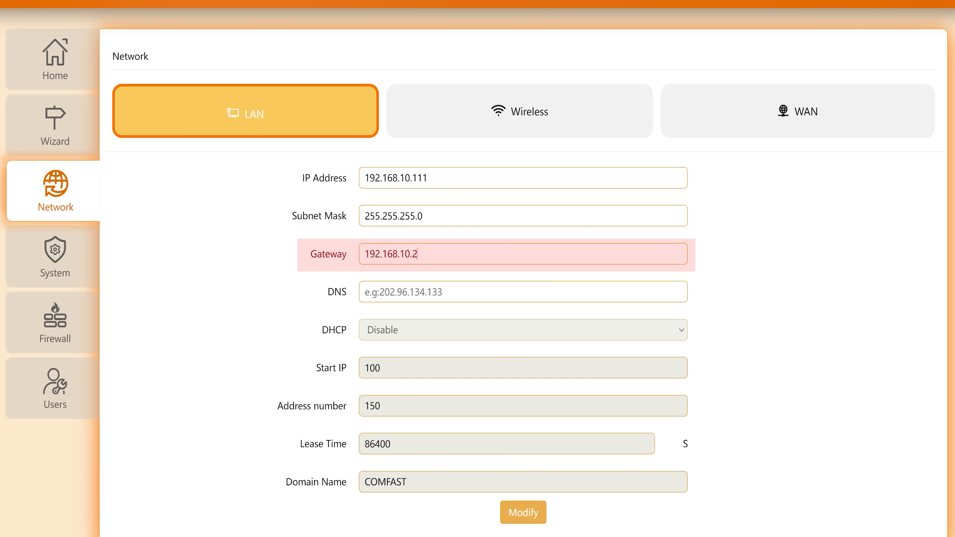
{"action": "mouse_move", "coordinate": [461, 204]}
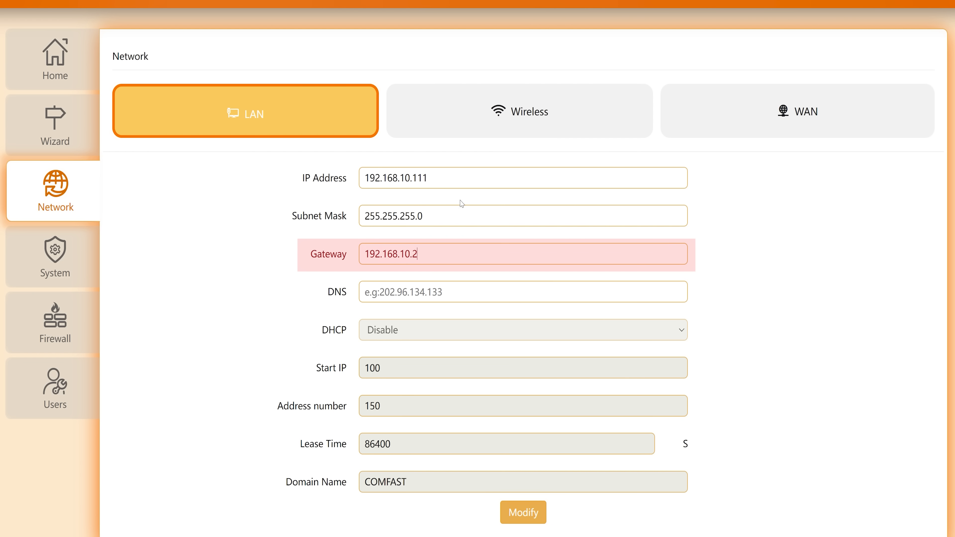
{"action": "mouse_move", "coordinate": [460, 198]}
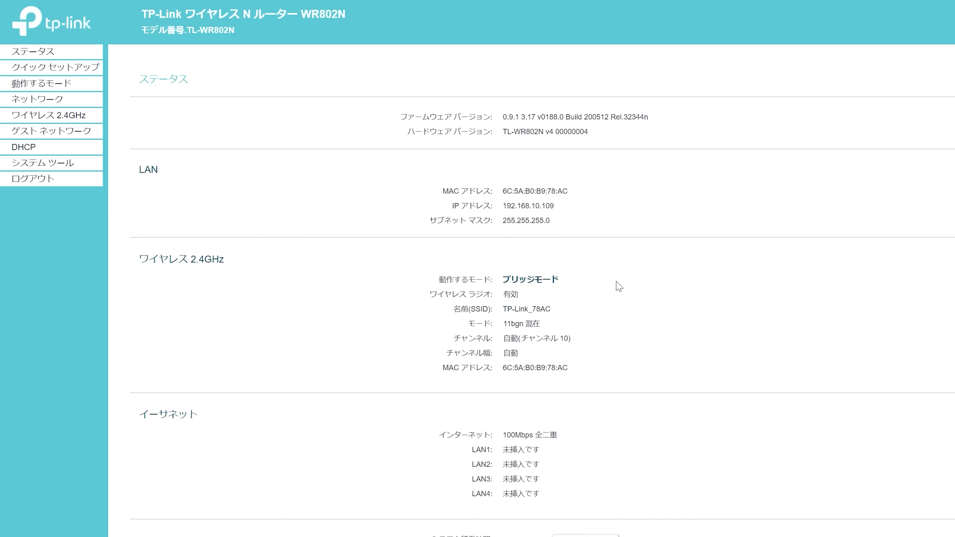
{"action": "mouse_move", "coordinate": [547, 310]}
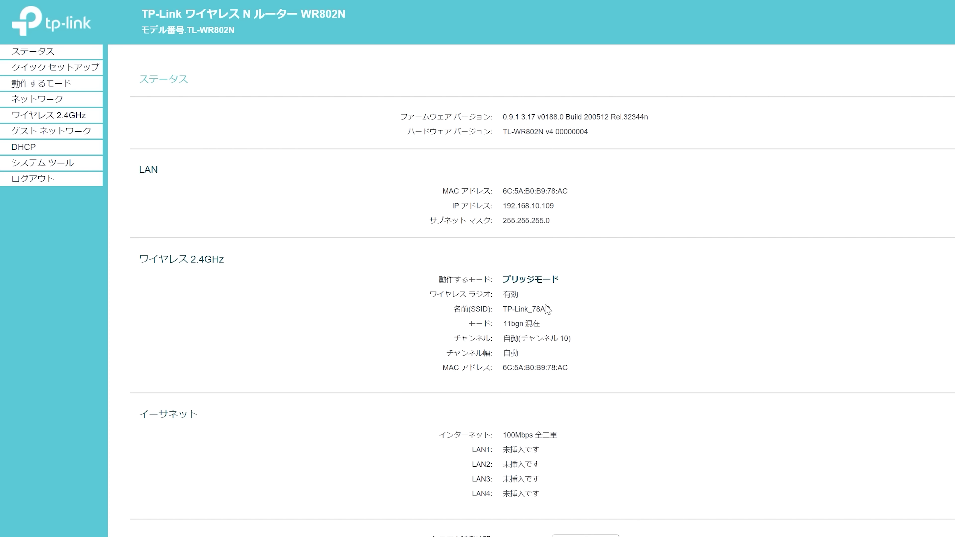
{"action": "double_click", "coordinate": [531, 279]}
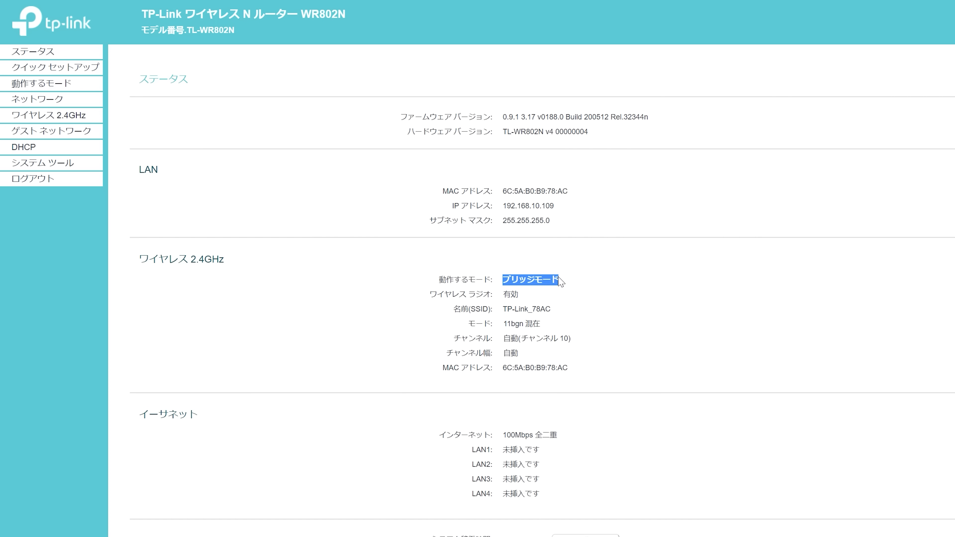
{"action": "double_click", "coordinate": [527, 205]}
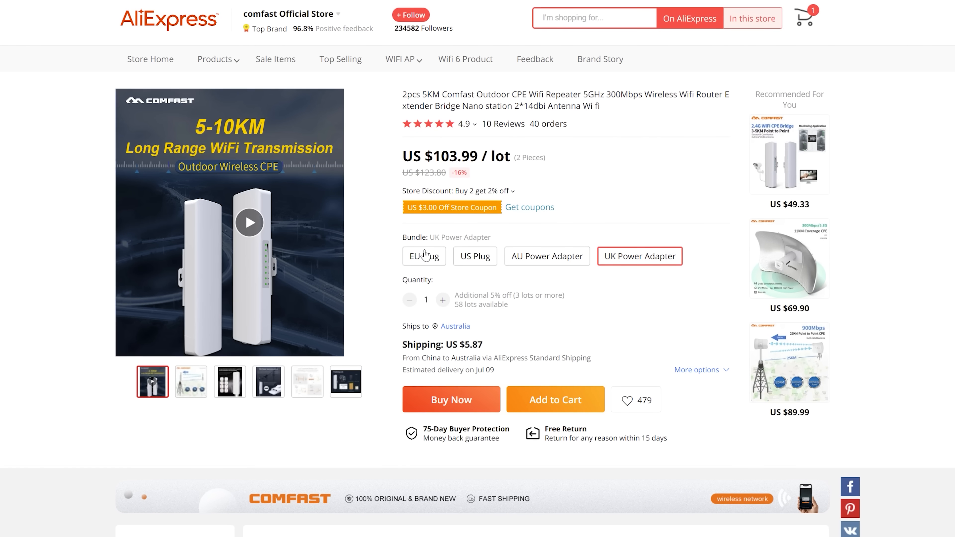
Choose the US Plug bundle for the two-pack COMFAST outdoor CPE bridge.
{"action": "left_click", "coordinate": [474, 255]}
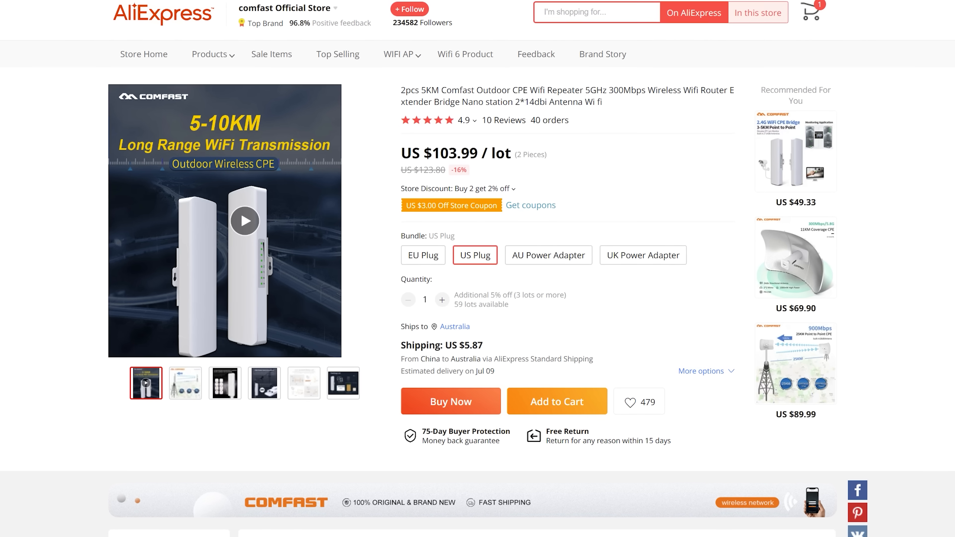
{"action": "mouse_move", "coordinate": [787, 363]}
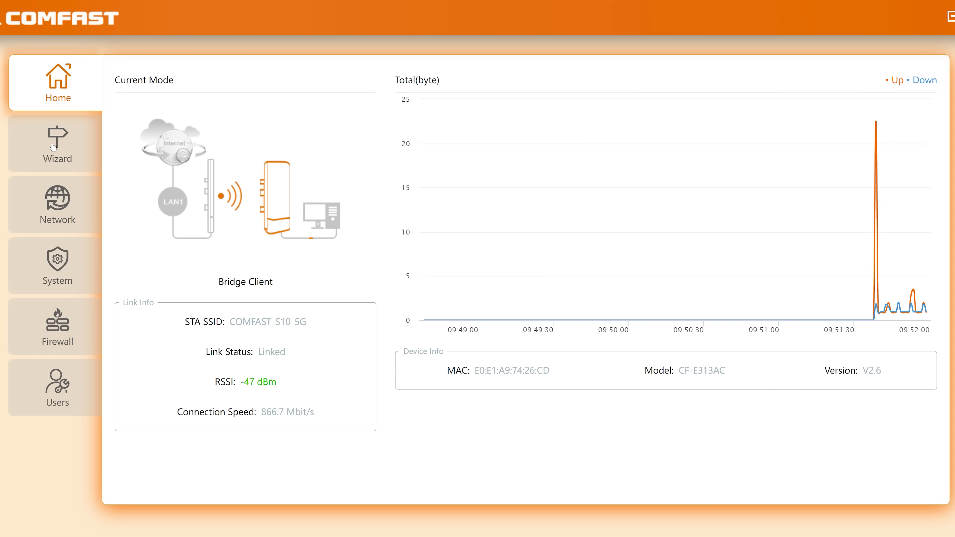
{"action": "left_click", "coordinate": [57, 326]}
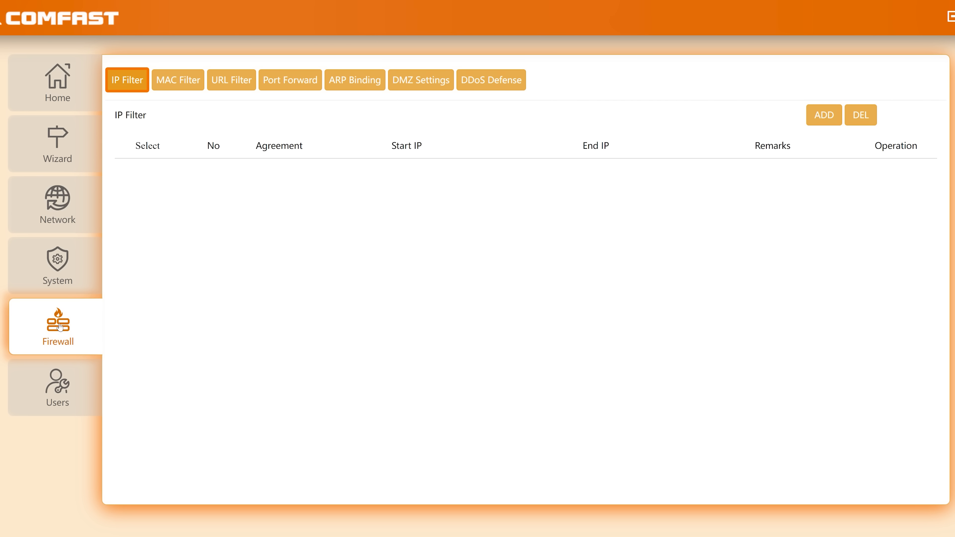
{"action": "mouse_move", "coordinate": [491, 80]}
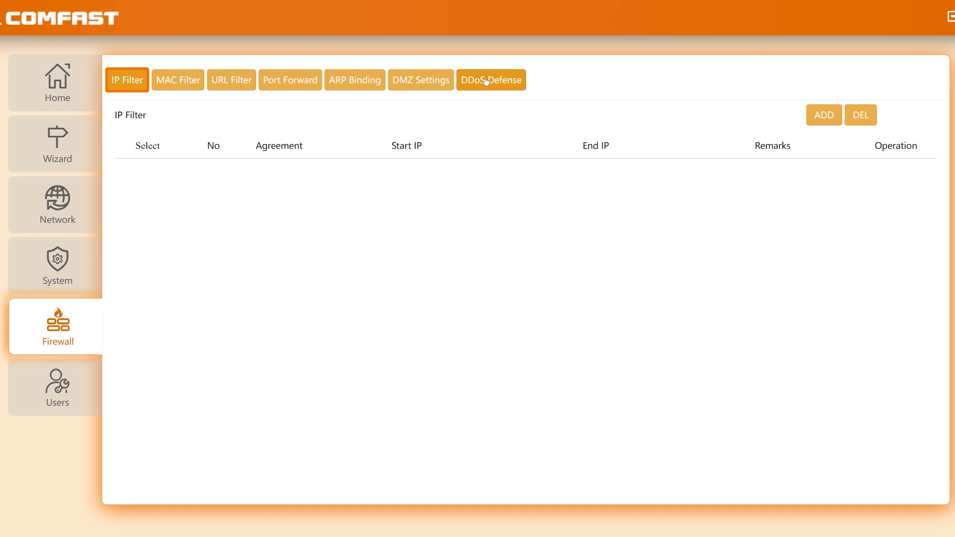
Show the Firewall's DDoS Defense list of eight anti-attack protections via URL Filter.
{"action": "left_click", "coordinate": [230, 80]}
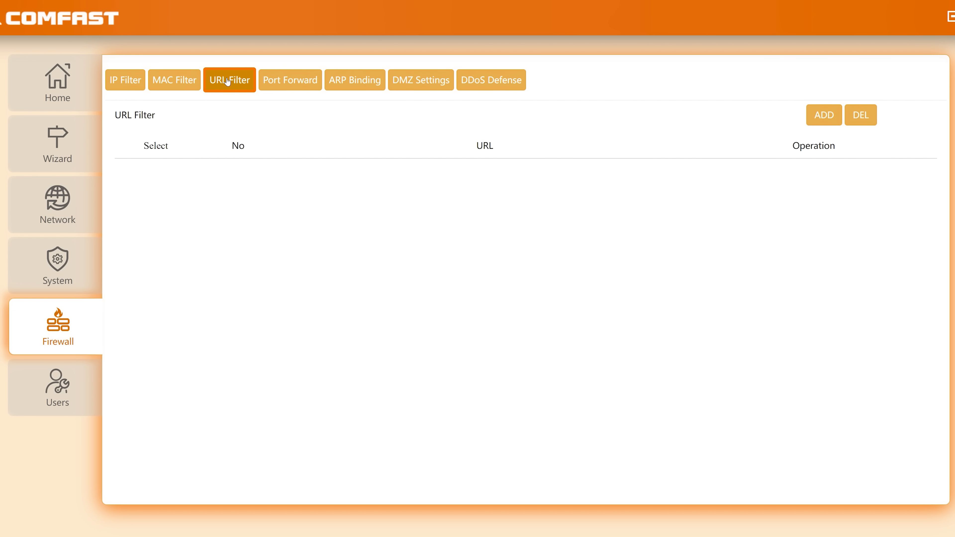
{"action": "left_click", "coordinate": [490, 80]}
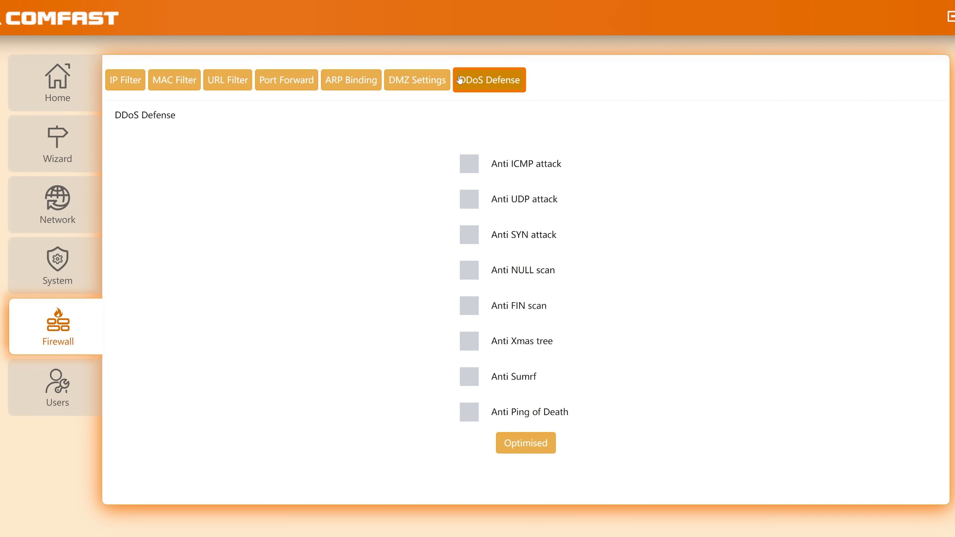
{"action": "mouse_move", "coordinate": [418, 80]}
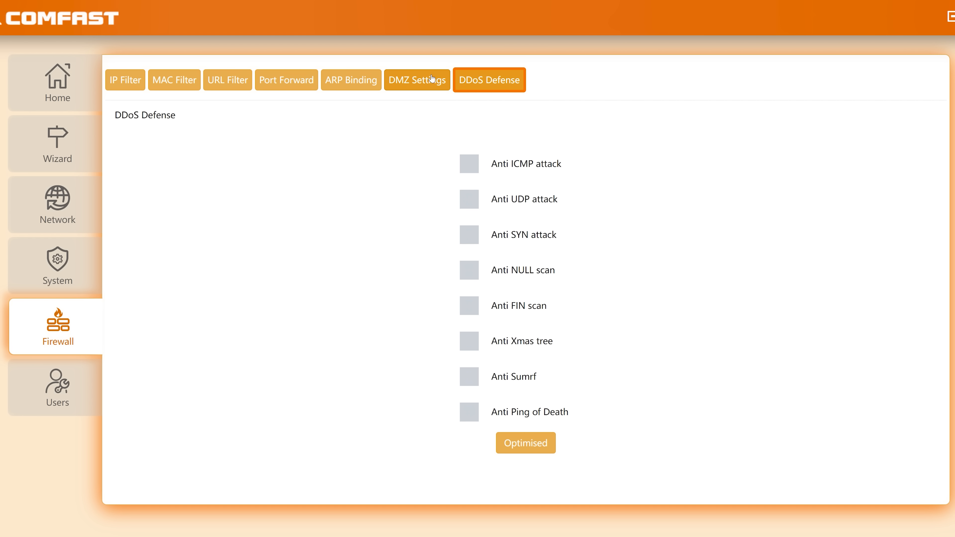